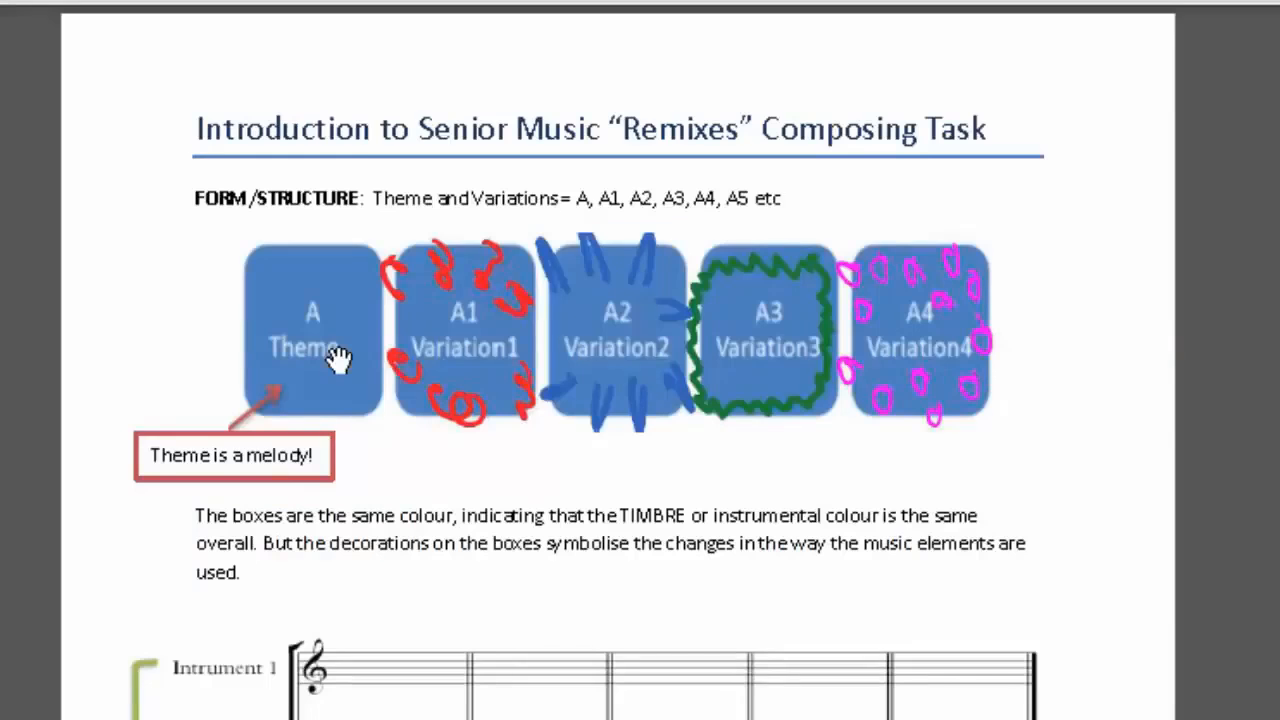
mouse_move(258, 348)
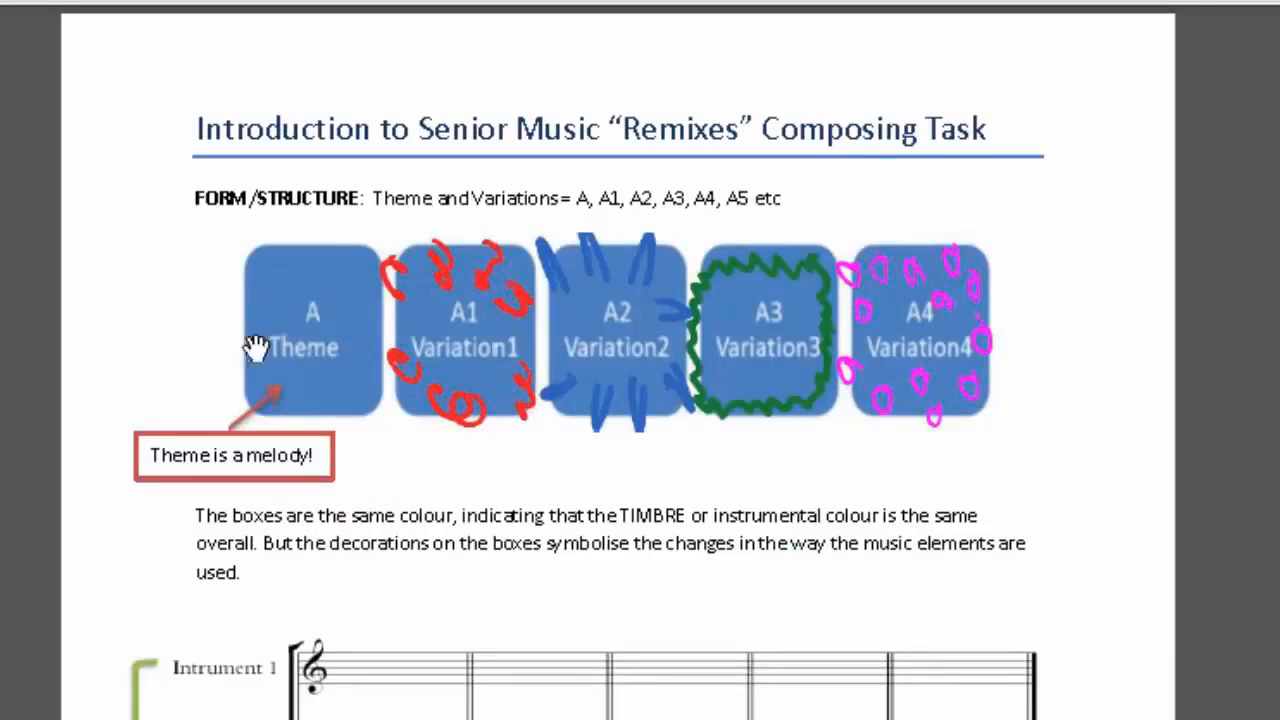
mouse_move(724, 356)
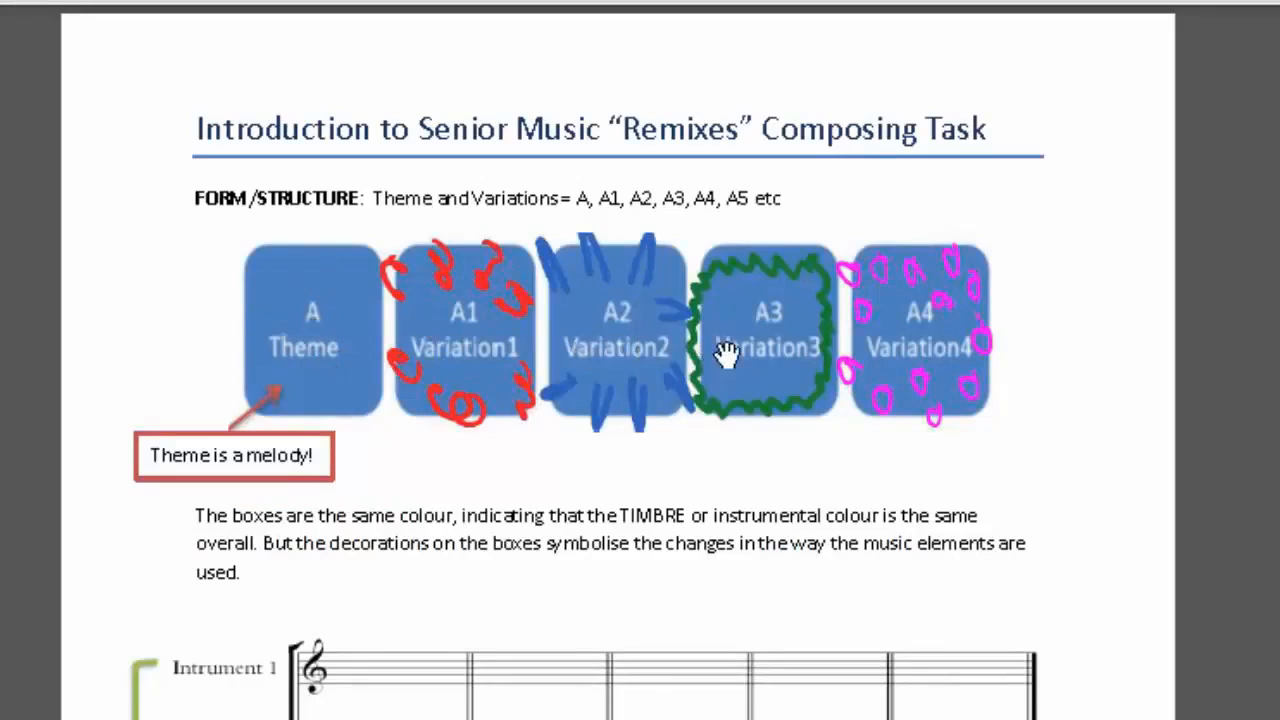
mouse_move(900, 358)
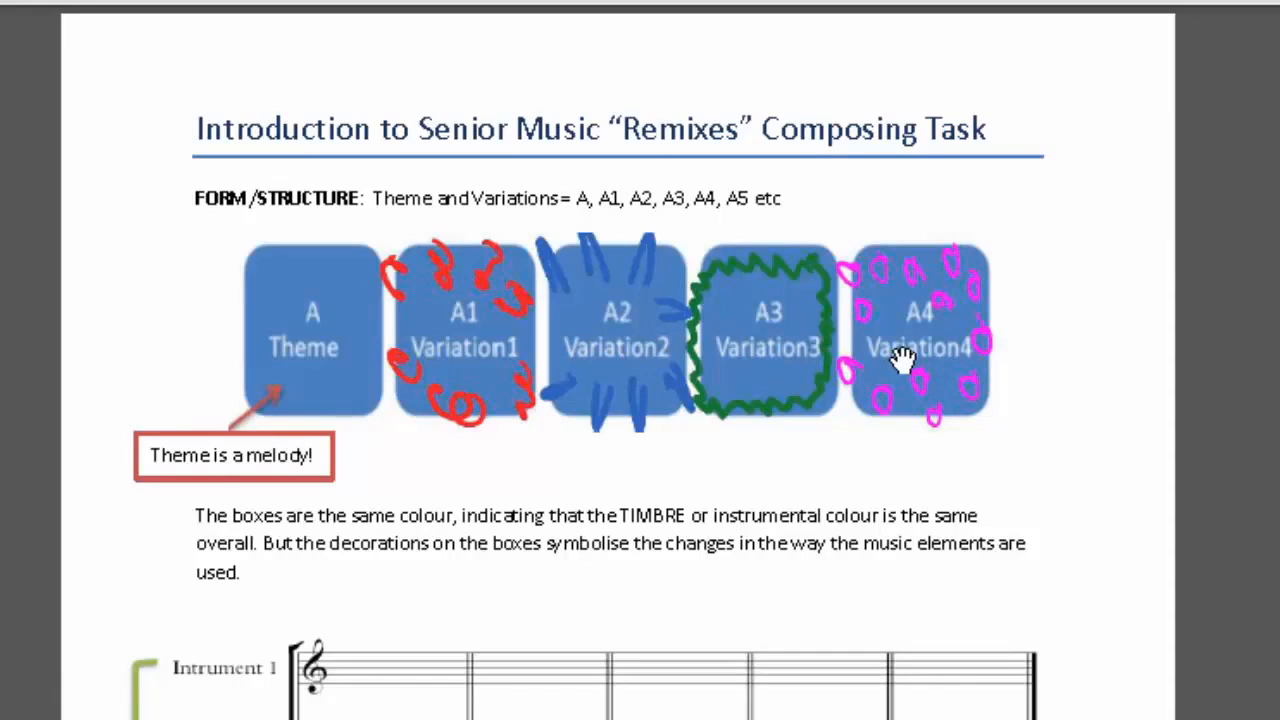
mouse_move(862, 332)
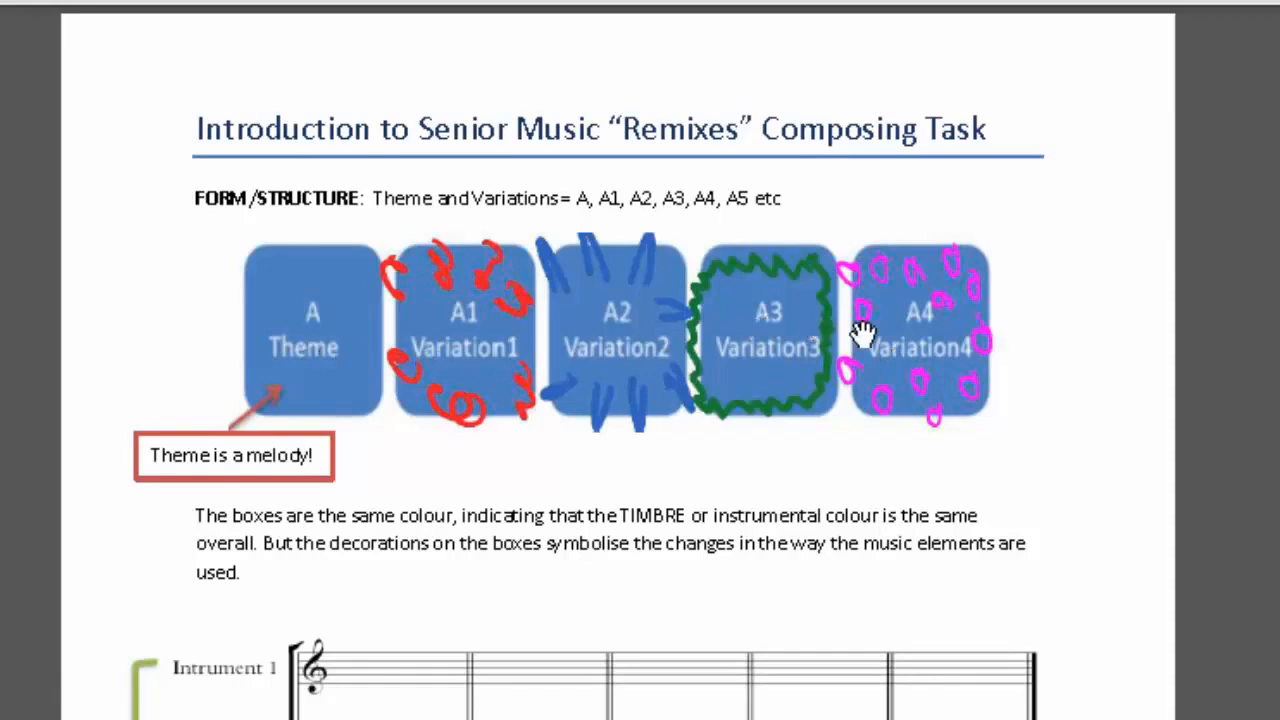
mouse_move(862, 336)
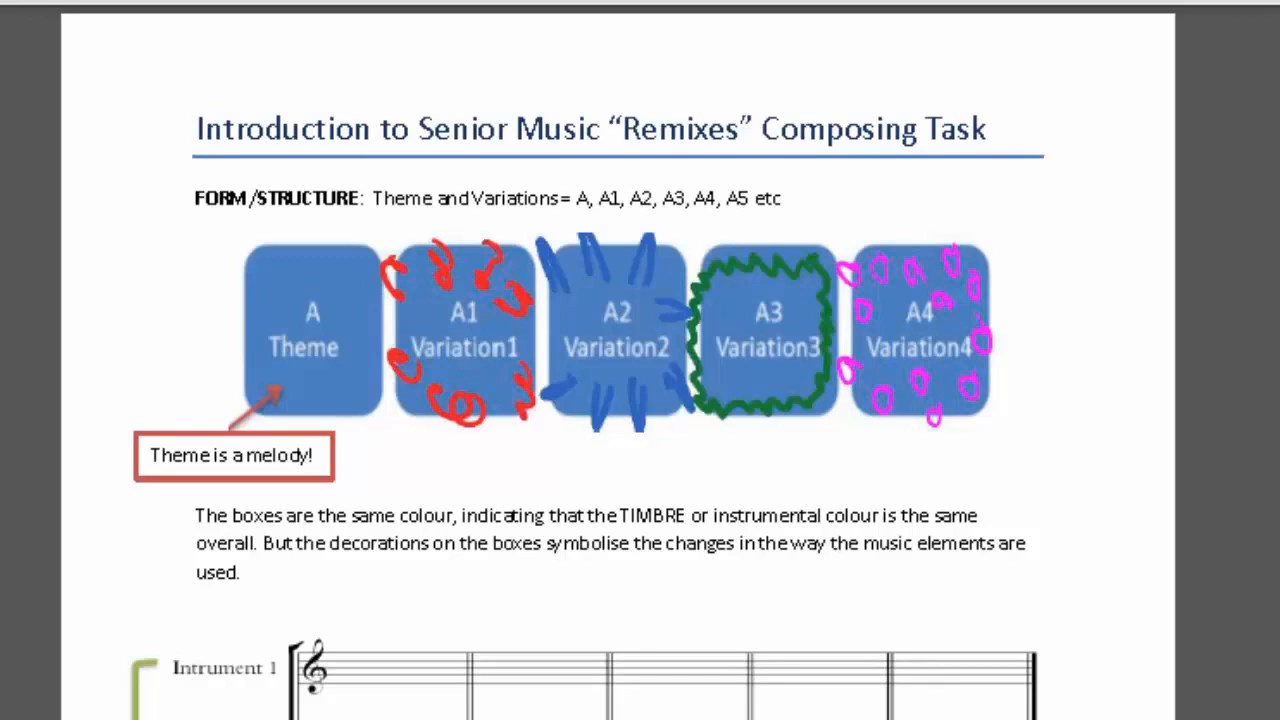
Step: Advance the slideshow to the 'Structure: Flow of Energy' slide with its unity-versus-variety table
scroll("down", 3)
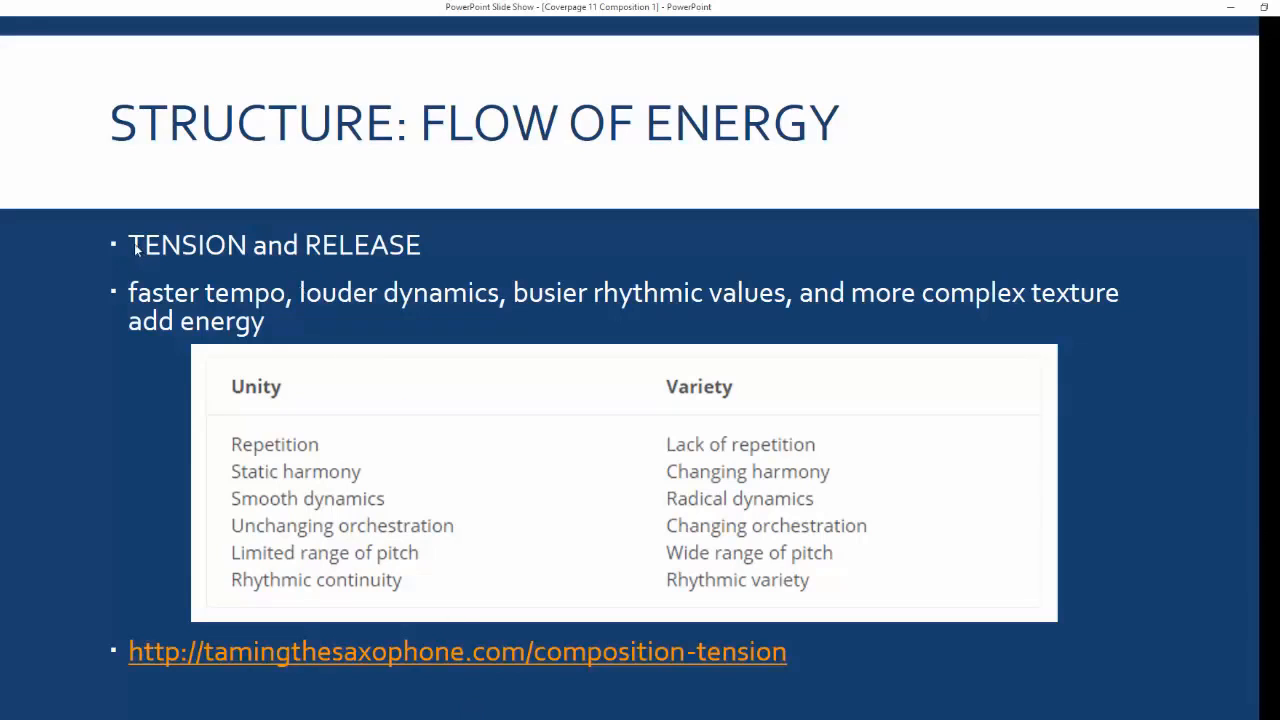
Step: Follow the tamingthesaxophone.com link to the 'Tension & Release in Composition' article
left_click(456, 652)
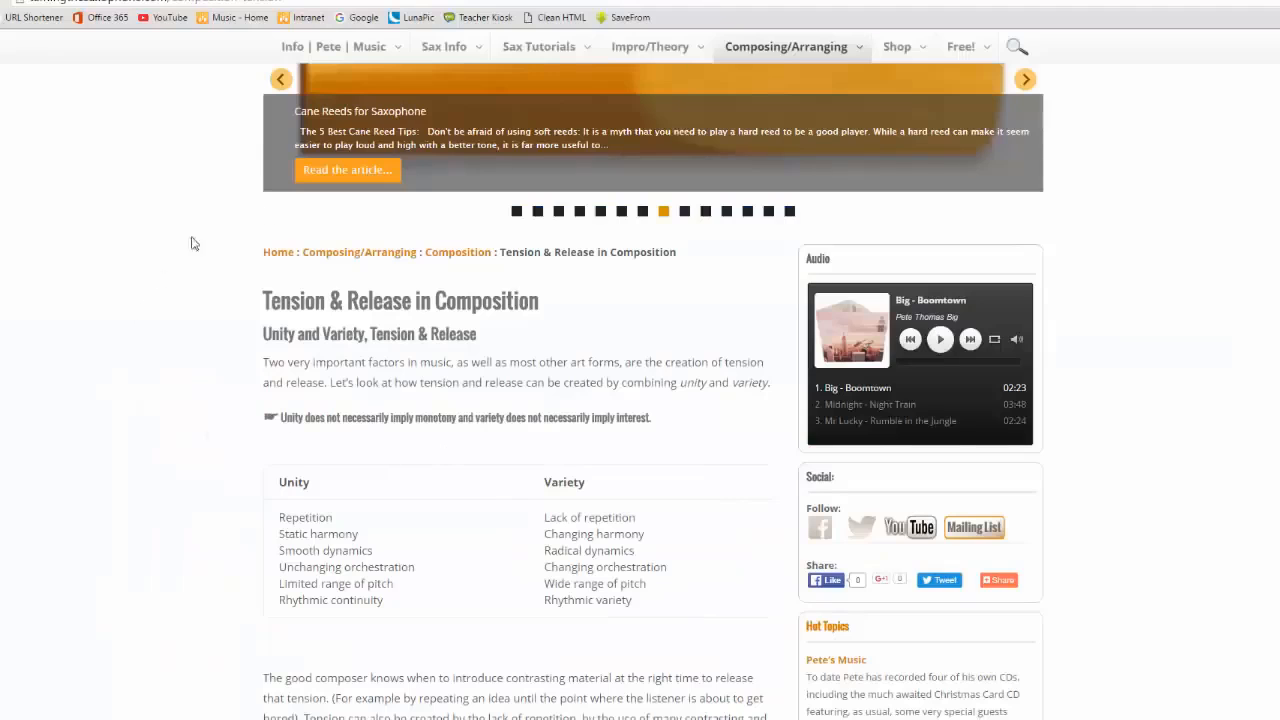
mouse_move(130, 618)
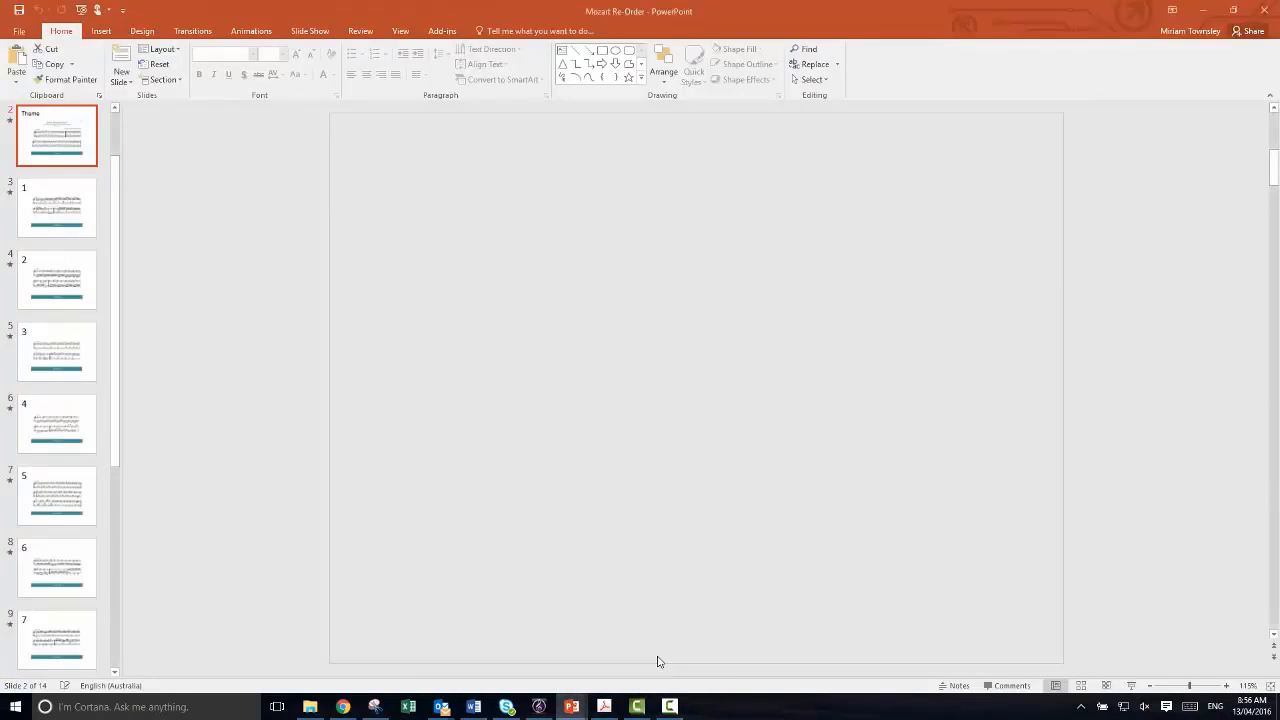
Step: Show the Theme slide with its Mozart score excerpt and audio clip
left_click(56, 136)
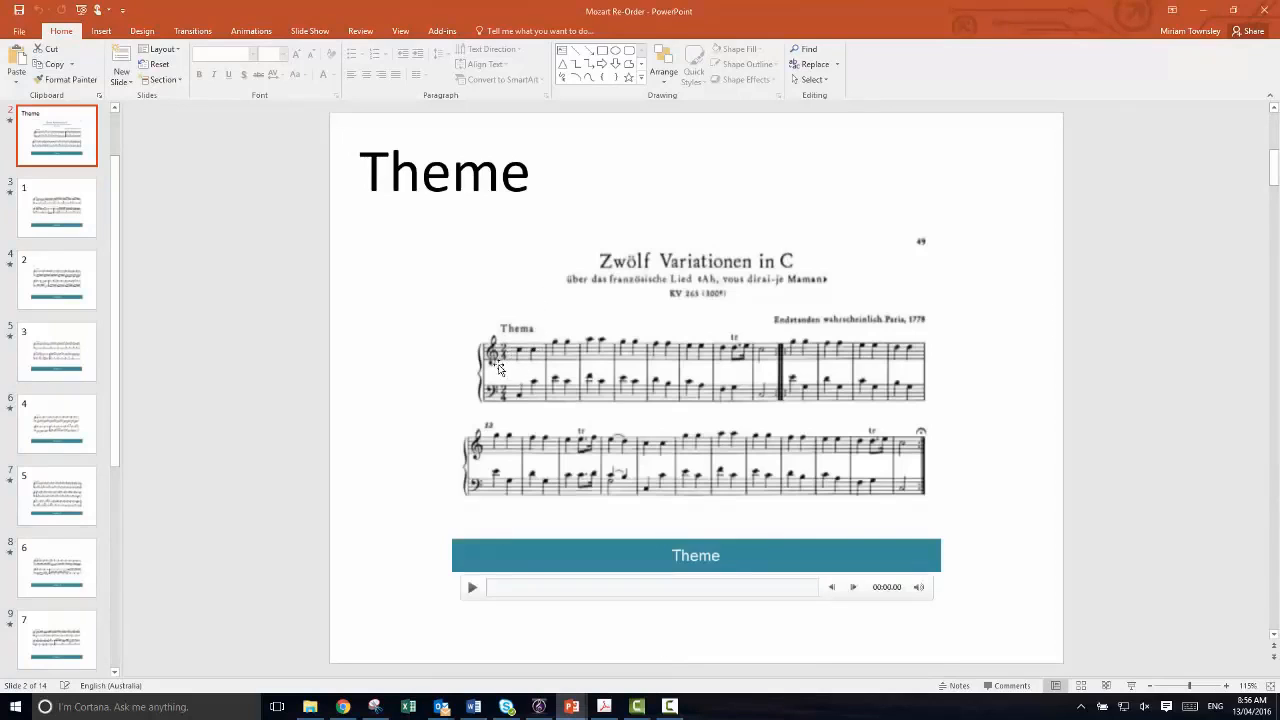
mouse_move(488, 416)
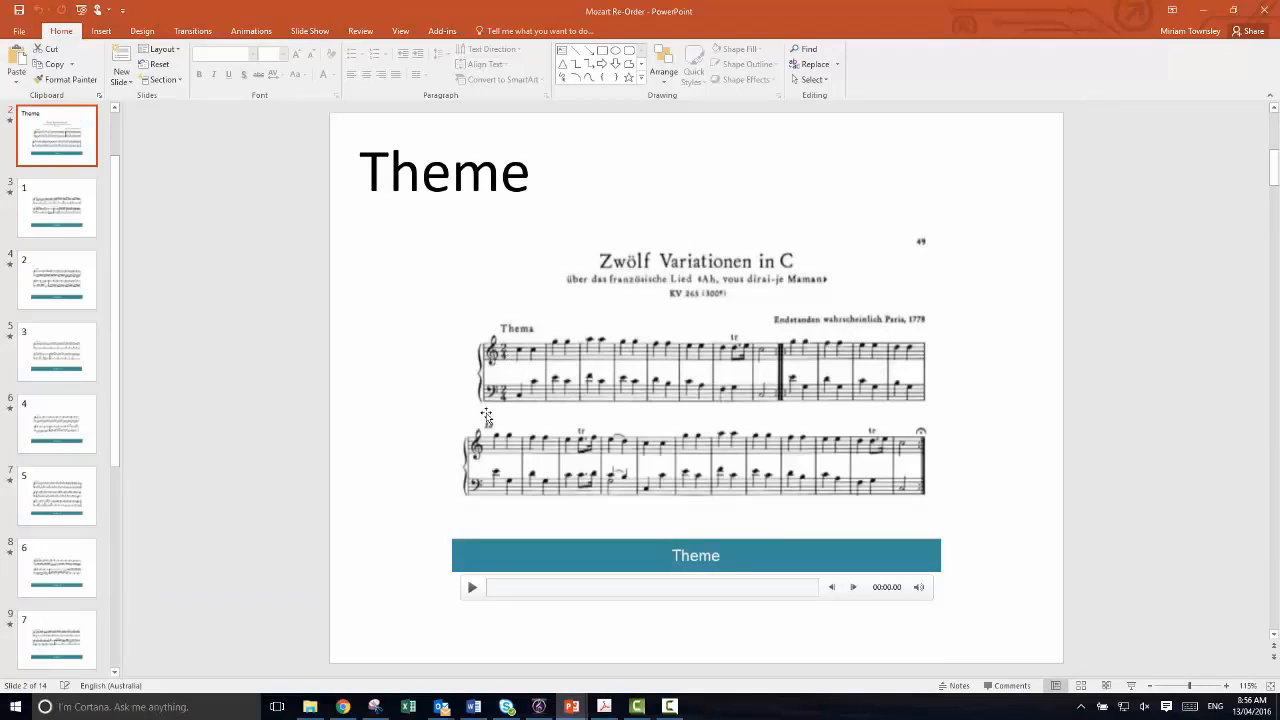
mouse_move(512, 390)
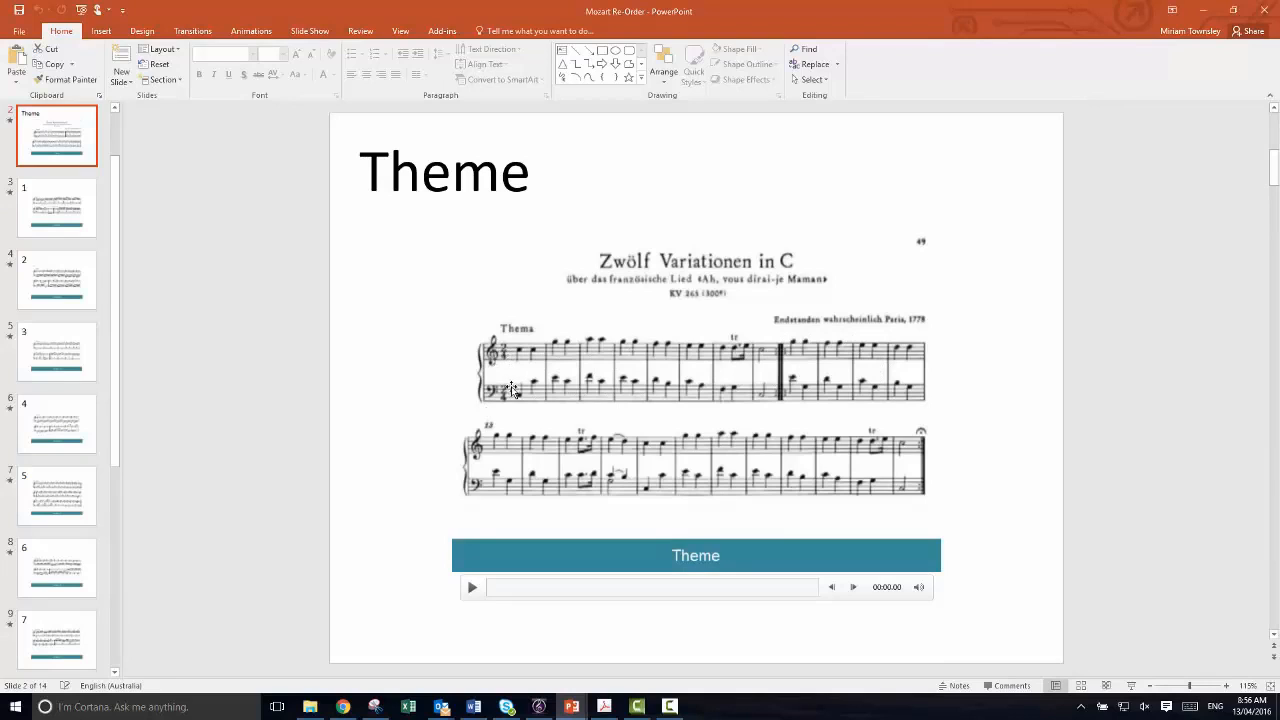
mouse_move(508, 332)
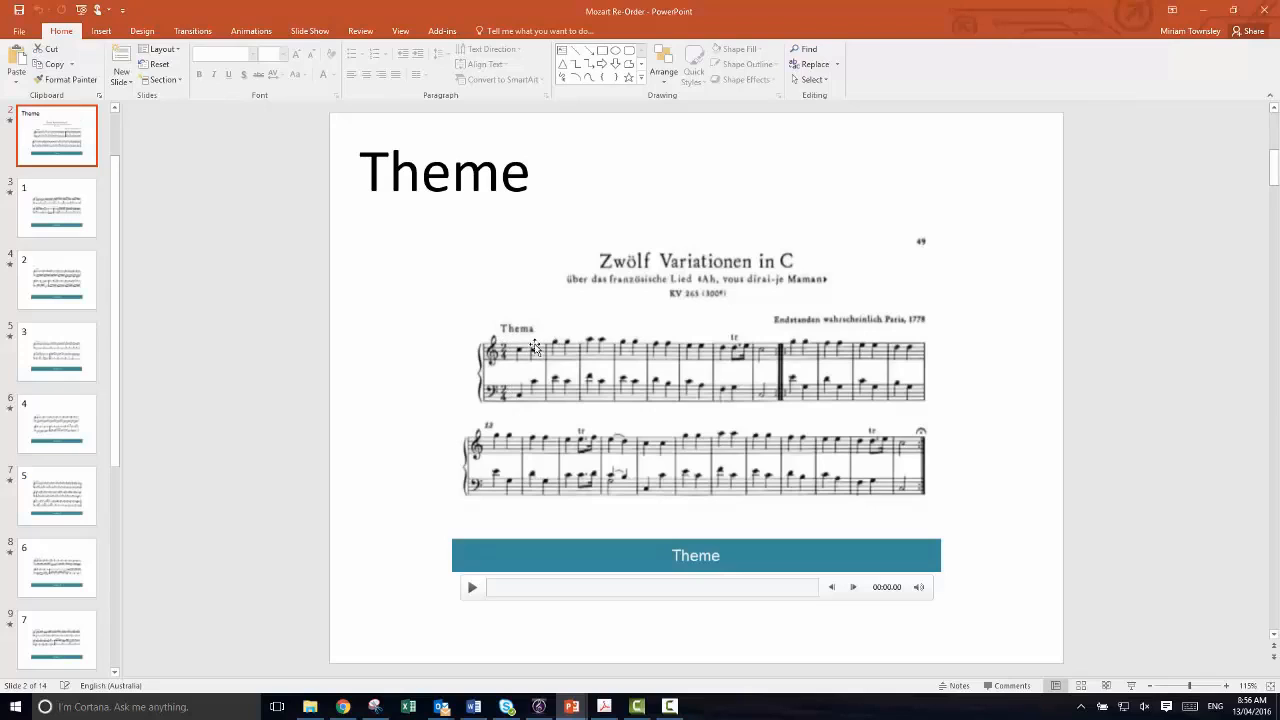
mouse_move(584, 524)
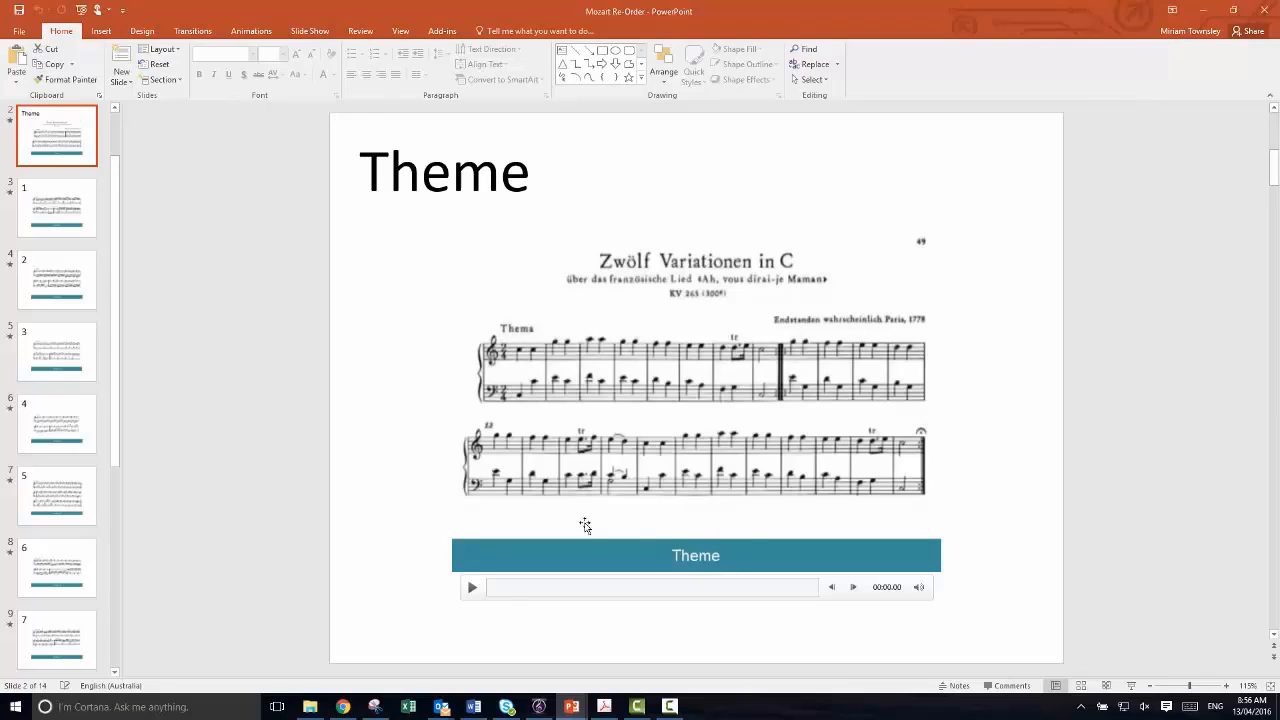
mouse_move(656, 408)
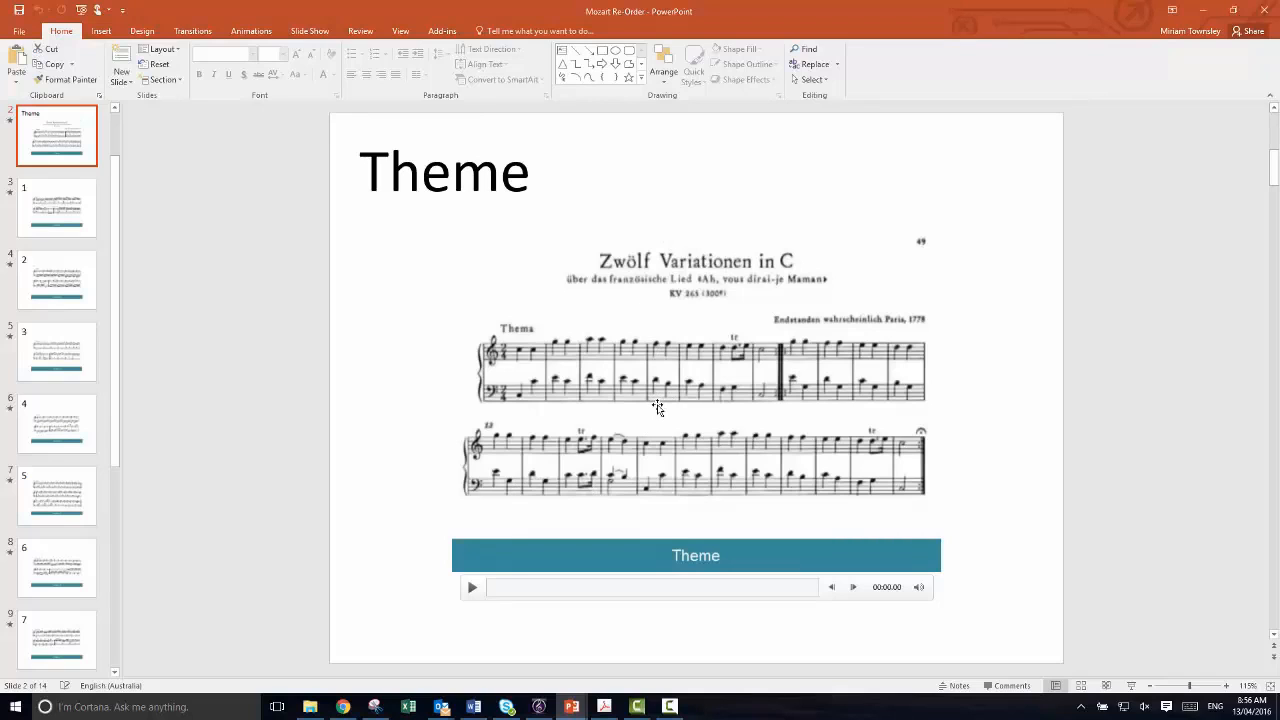
Step: Show slide 4, the Variation 2 score excerpt with its audio clip
left_click(56, 280)
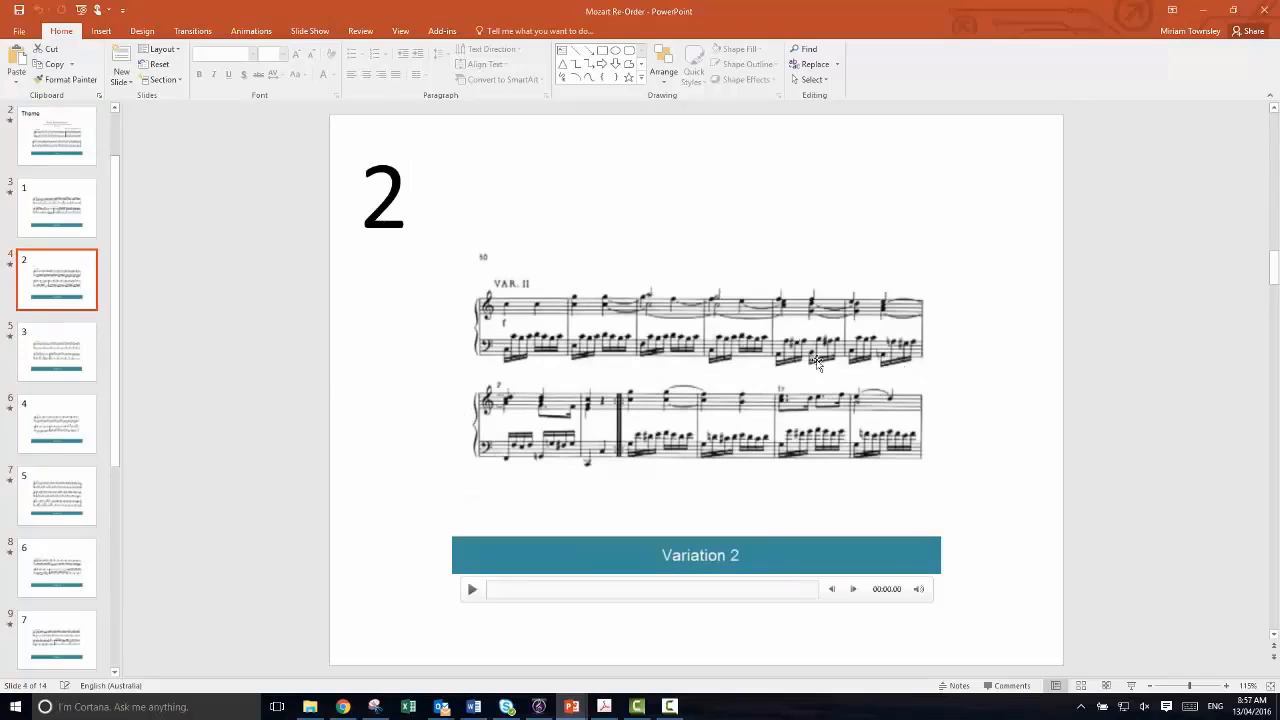
mouse_move(624, 302)
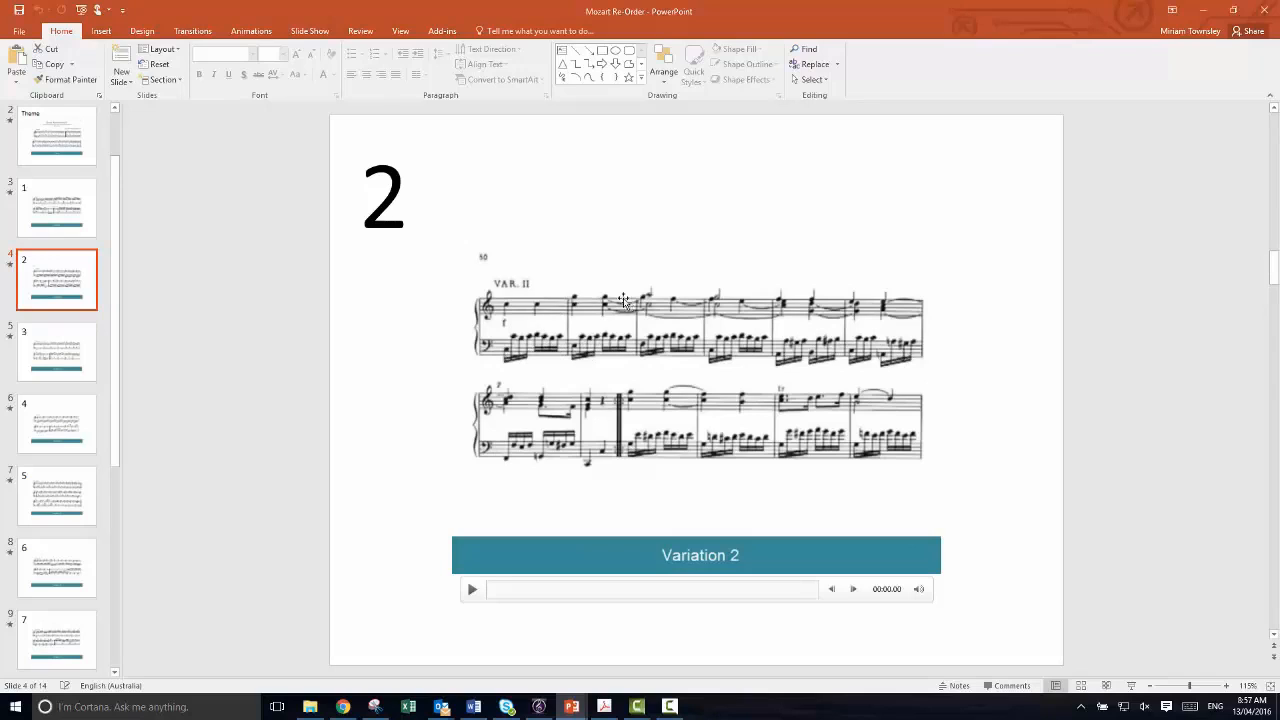
mouse_move(822, 422)
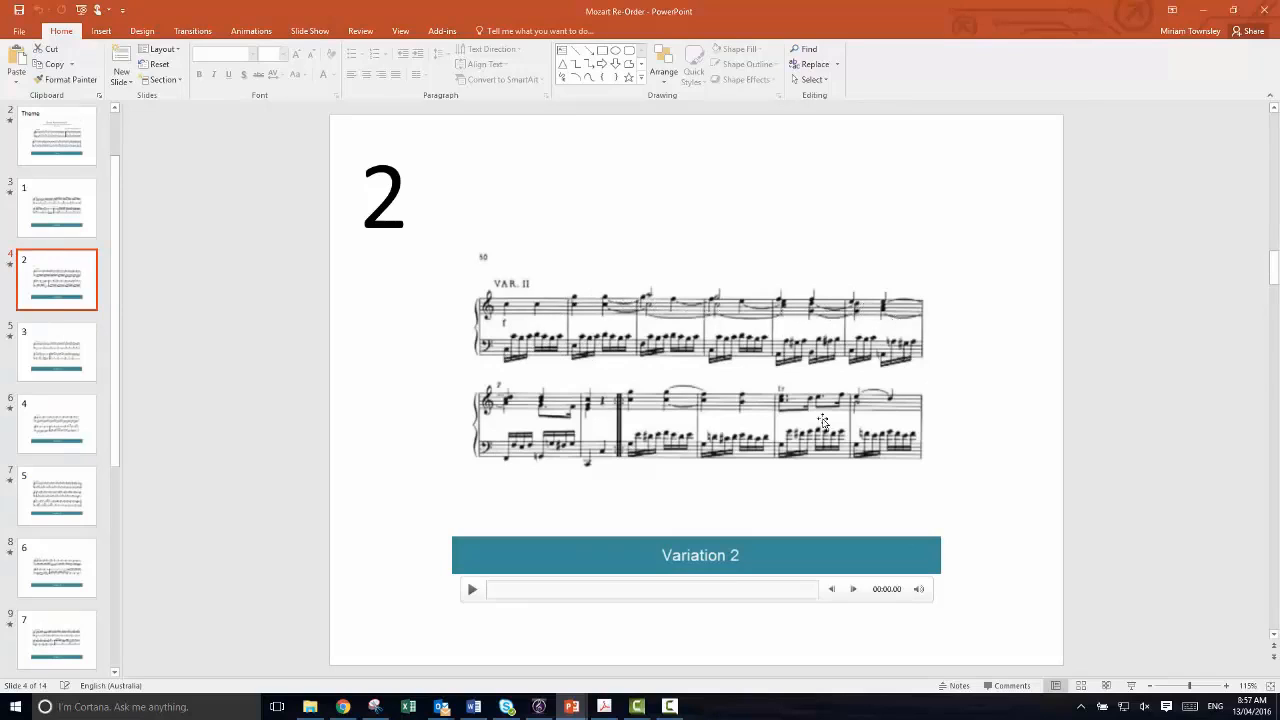
mouse_move(686, 344)
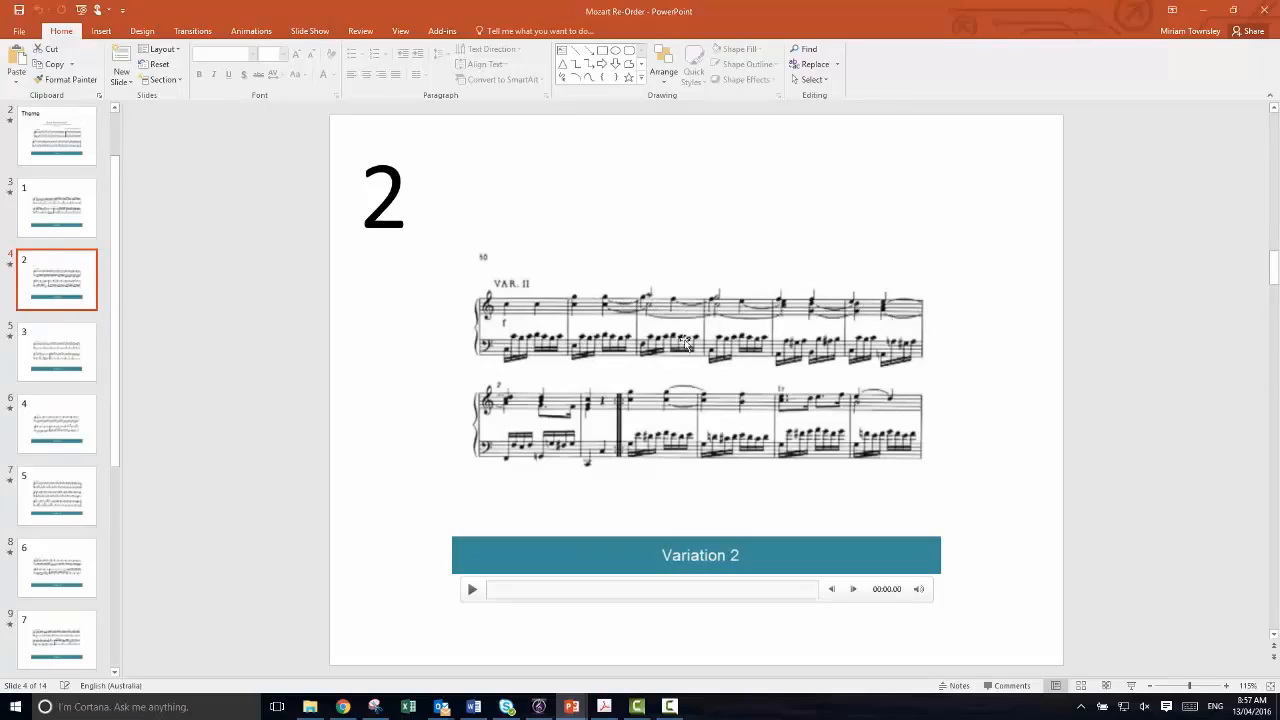
mouse_move(584, 462)
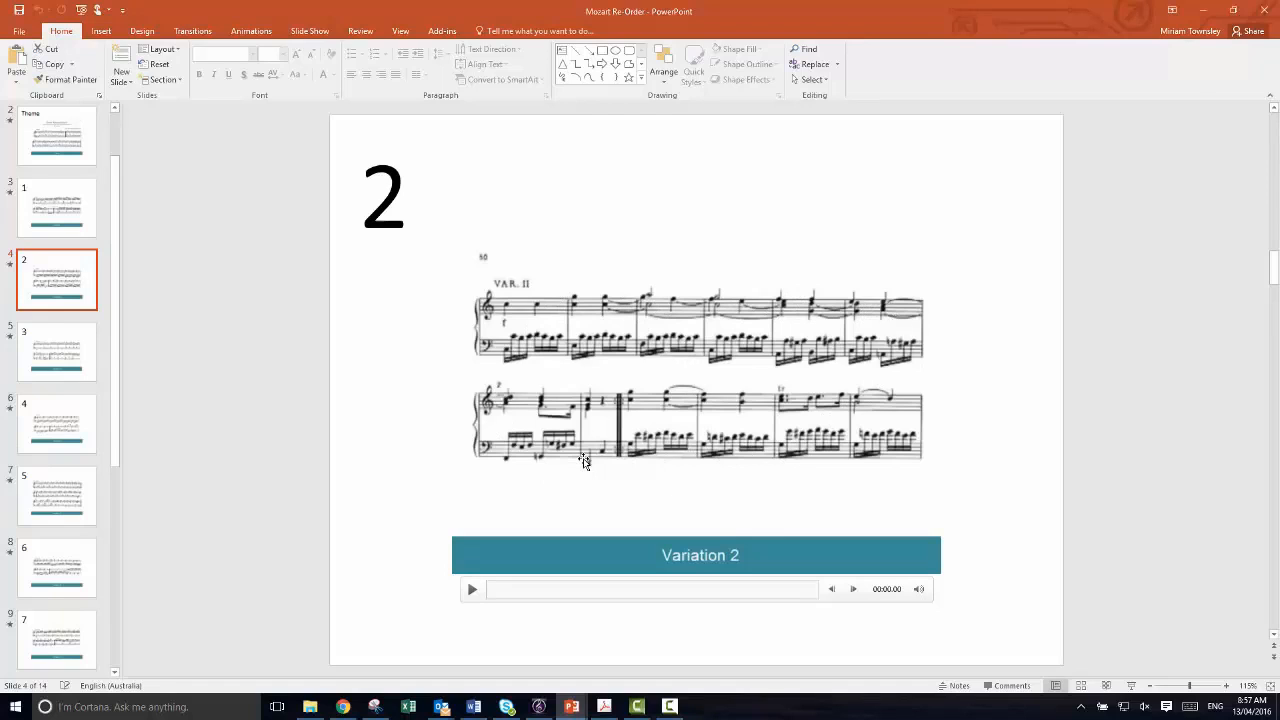
mouse_move(508, 332)
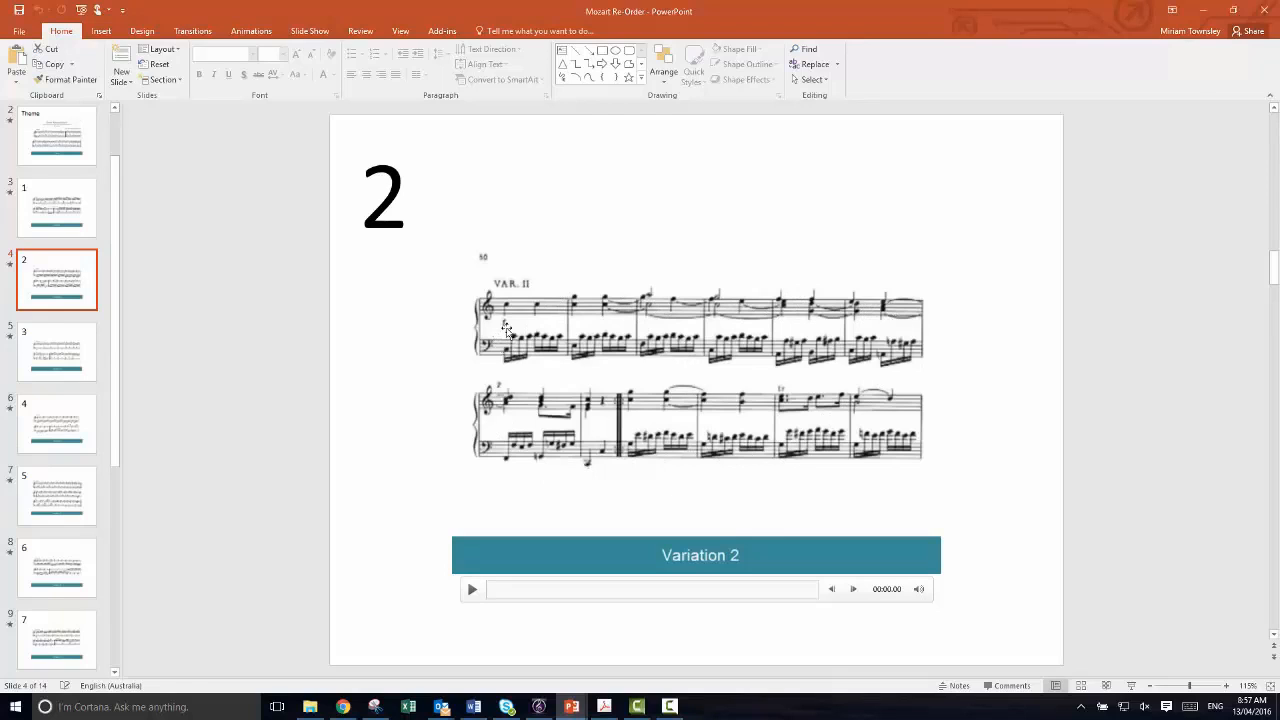
Step: Step through the Variation 3, 4 and 5 slides to reach Variation 6
left_click(56, 350)
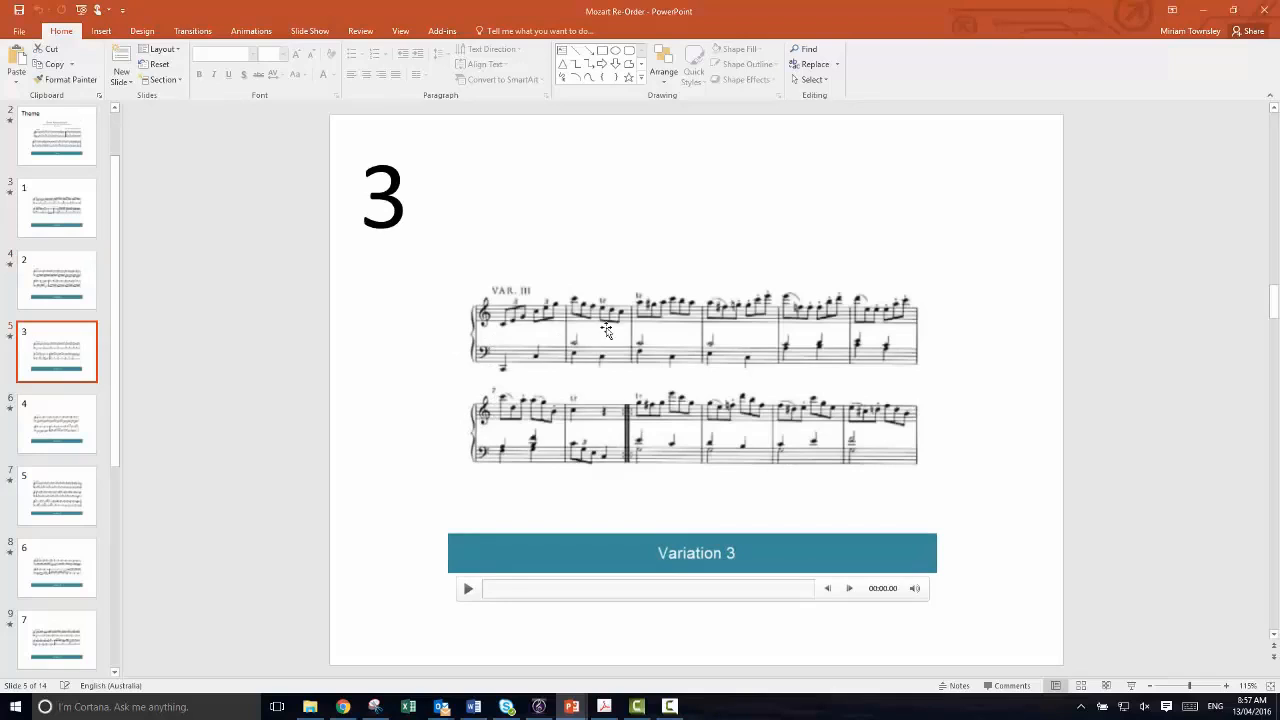
mouse_move(612, 320)
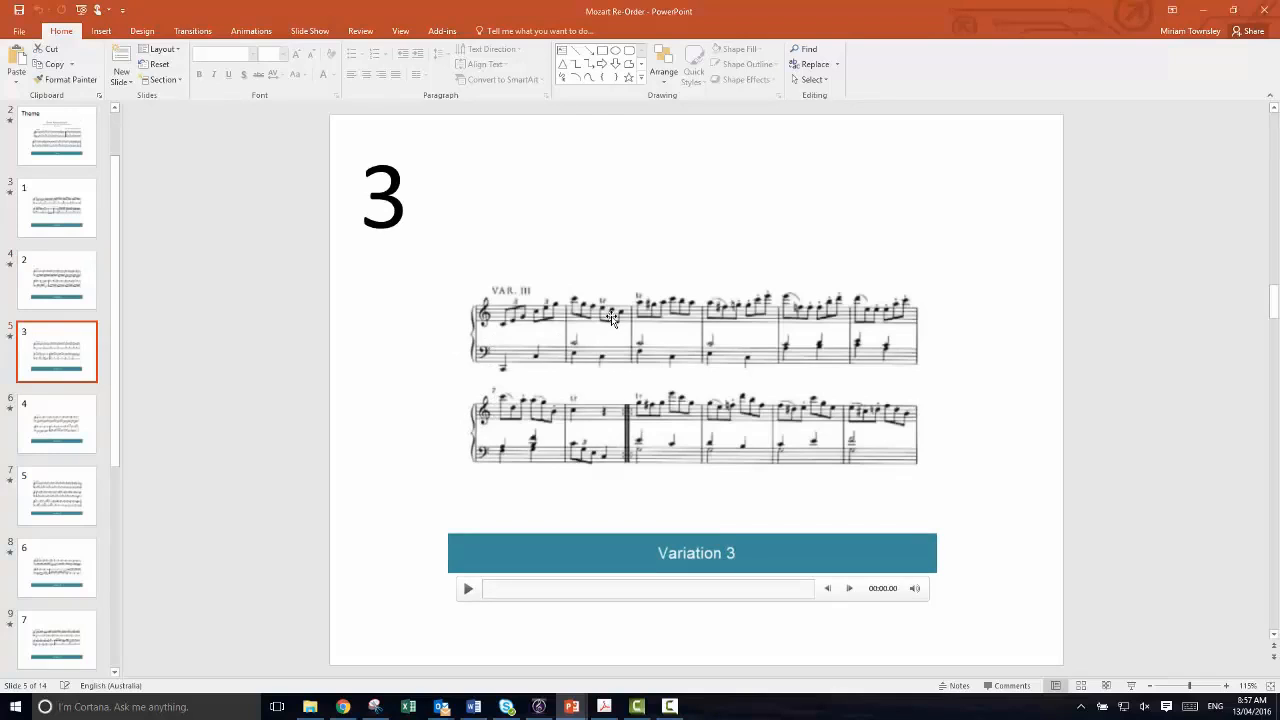
mouse_move(752, 306)
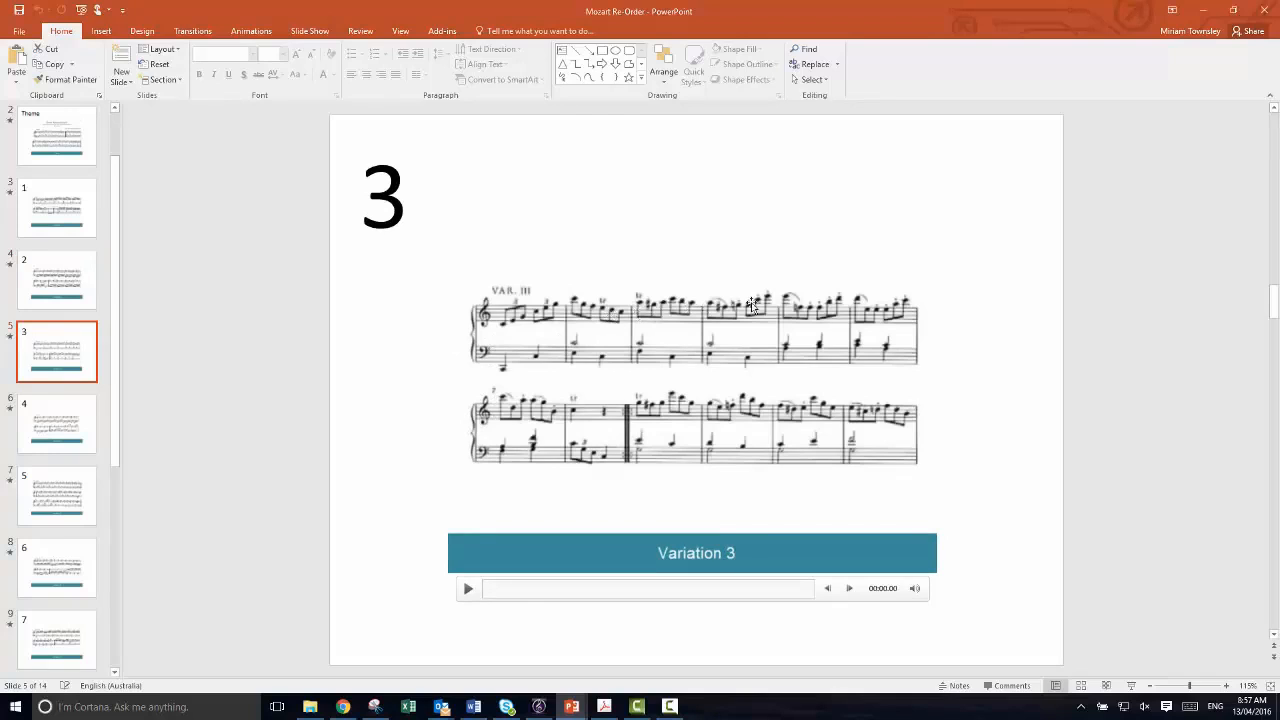
mouse_move(616, 300)
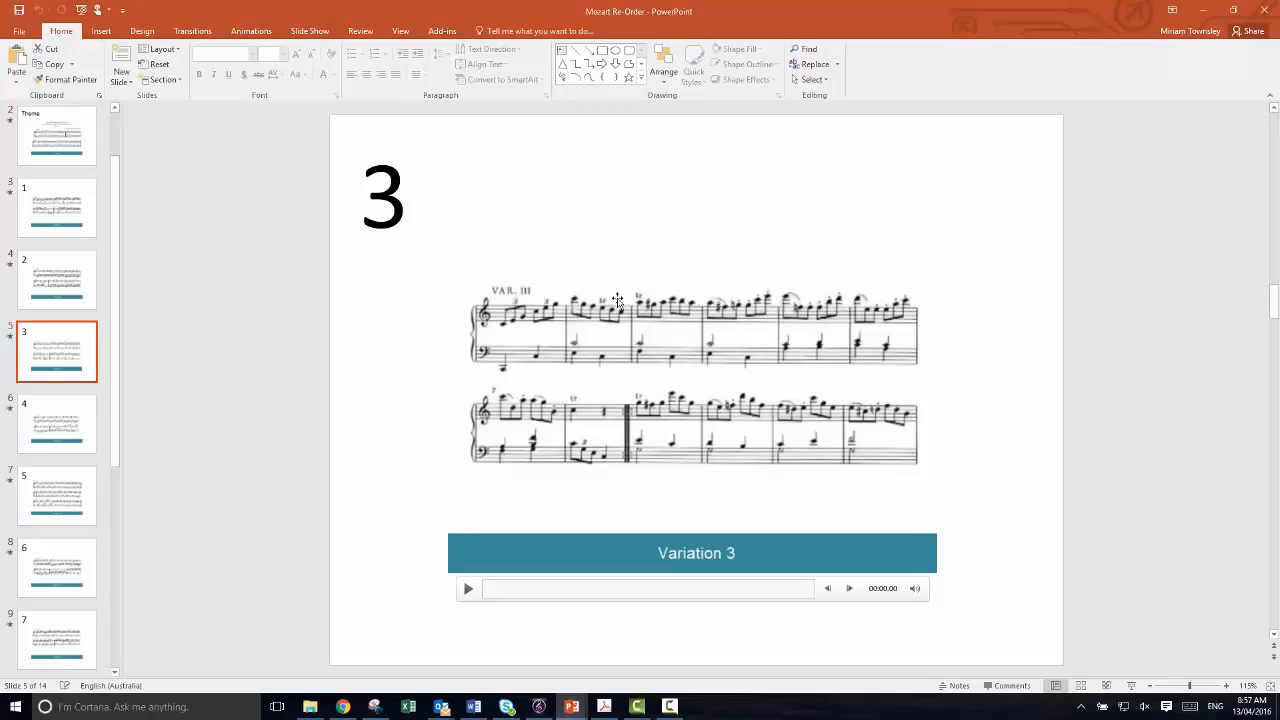
mouse_move(826, 332)
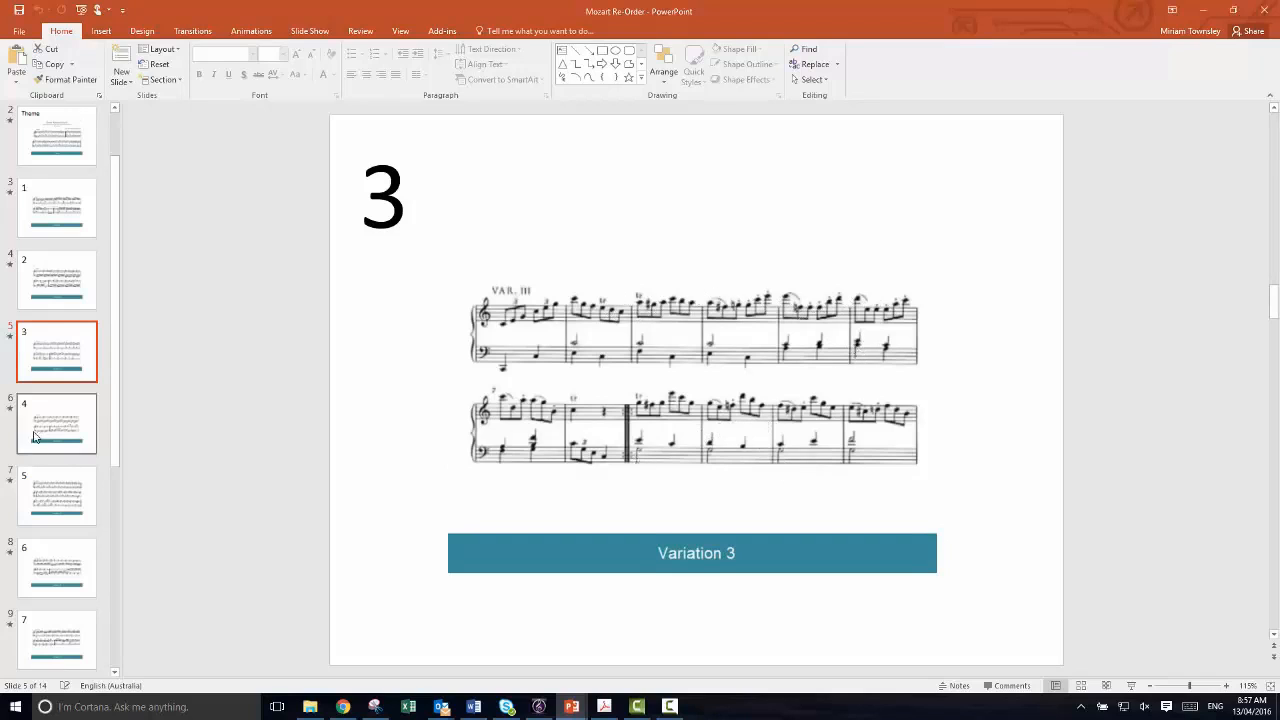
left_click(56, 424)
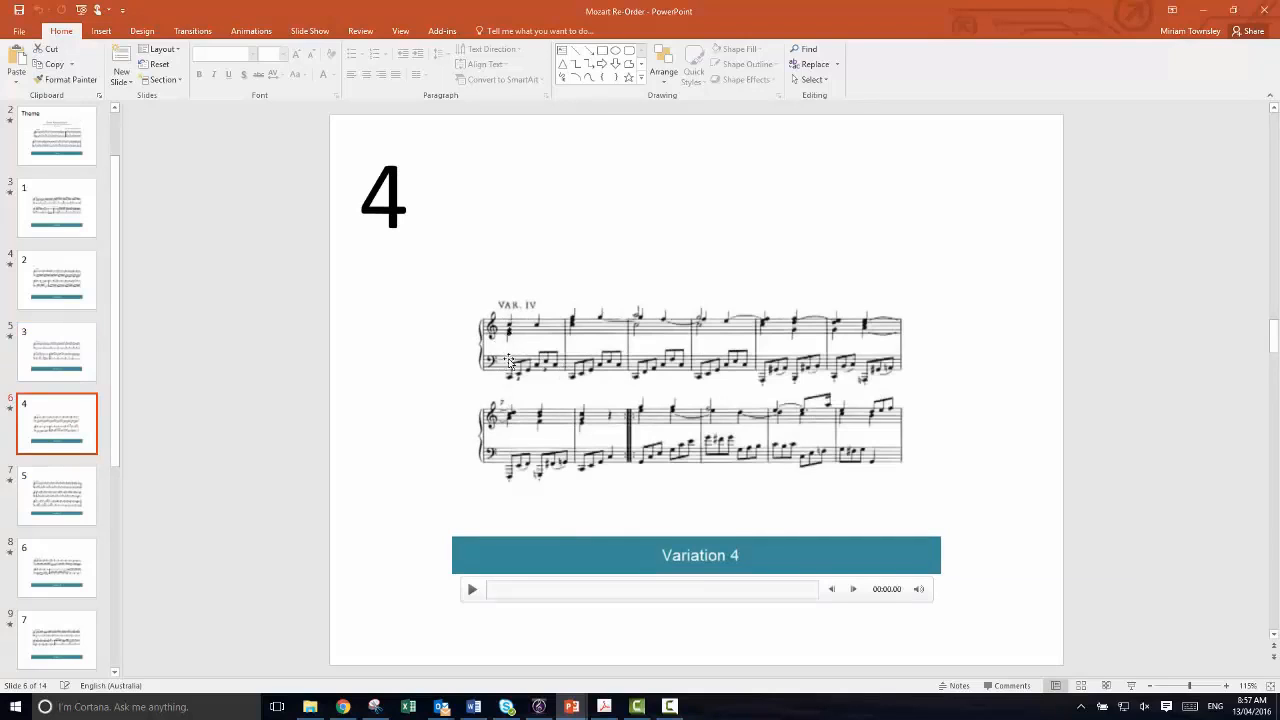
mouse_move(778, 332)
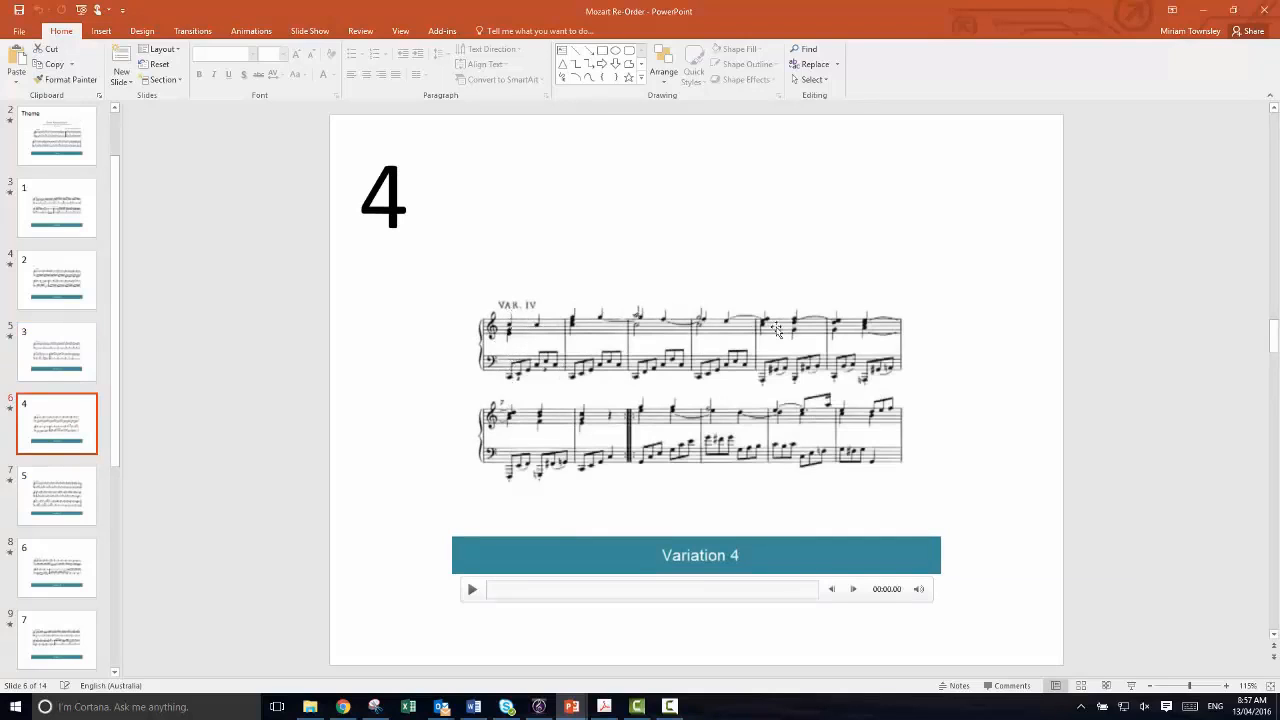
mouse_move(664, 374)
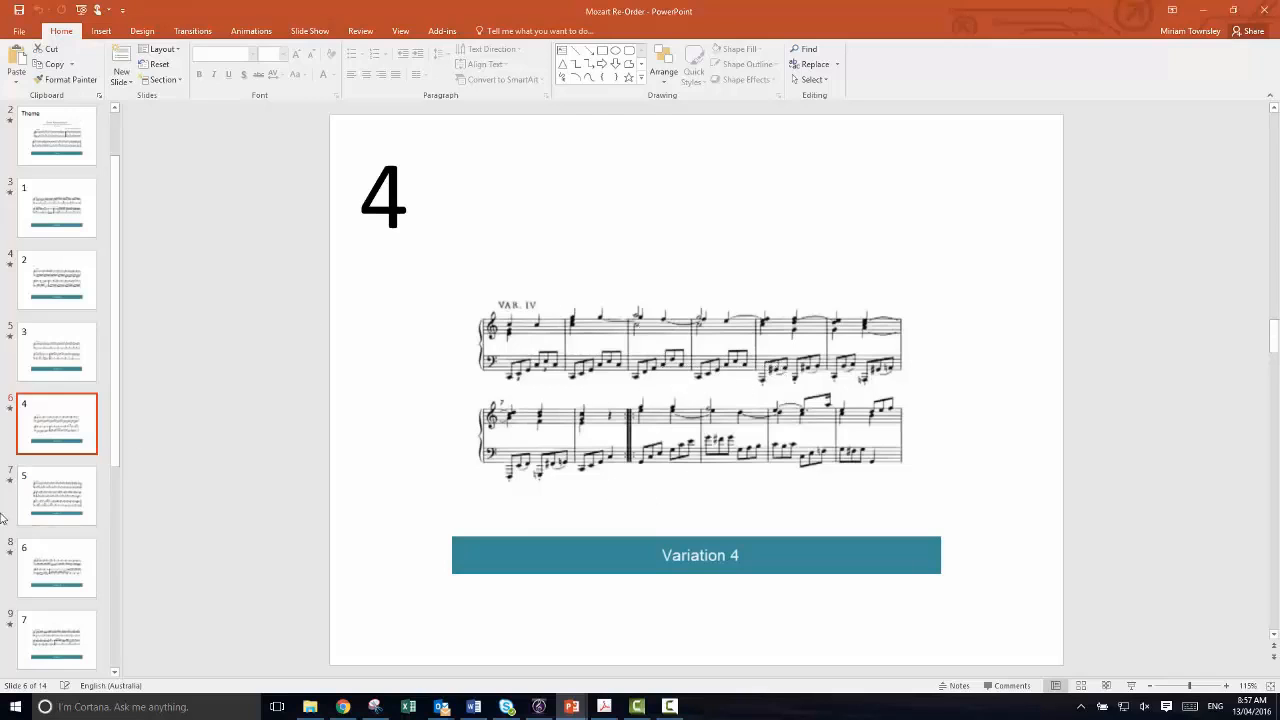
left_click(56, 496)
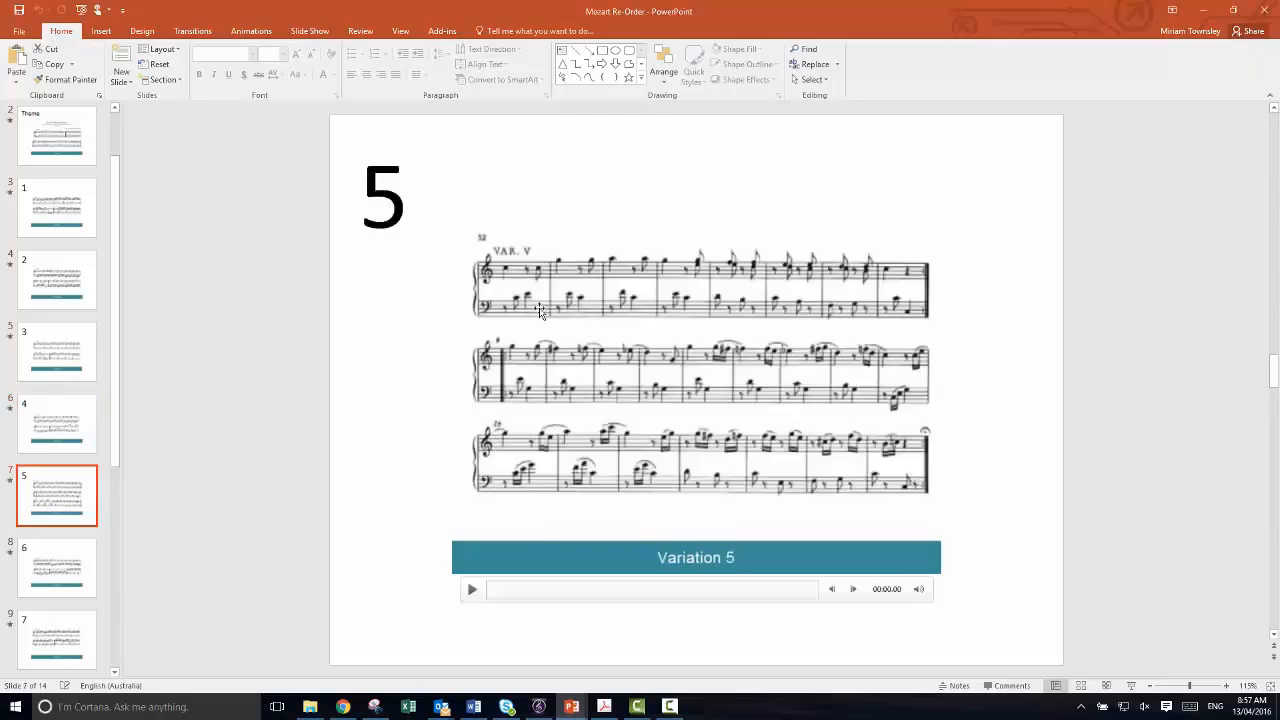
mouse_move(500, 276)
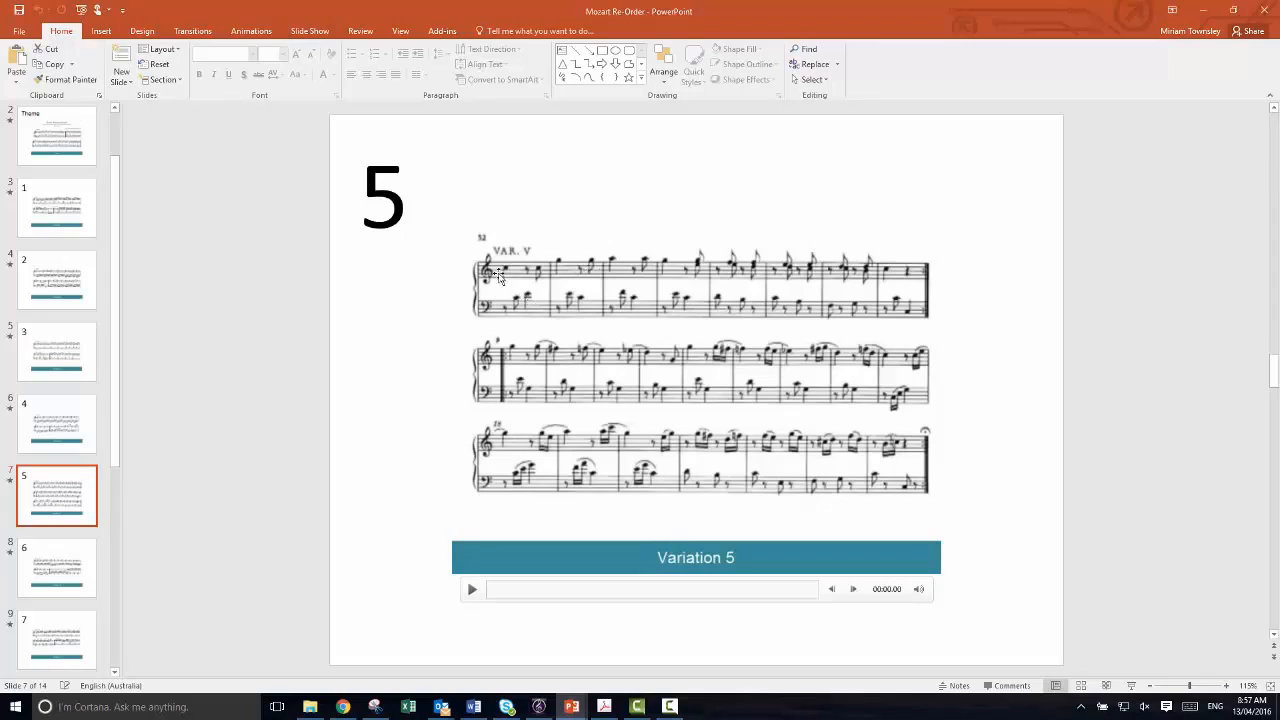
mouse_move(756, 244)
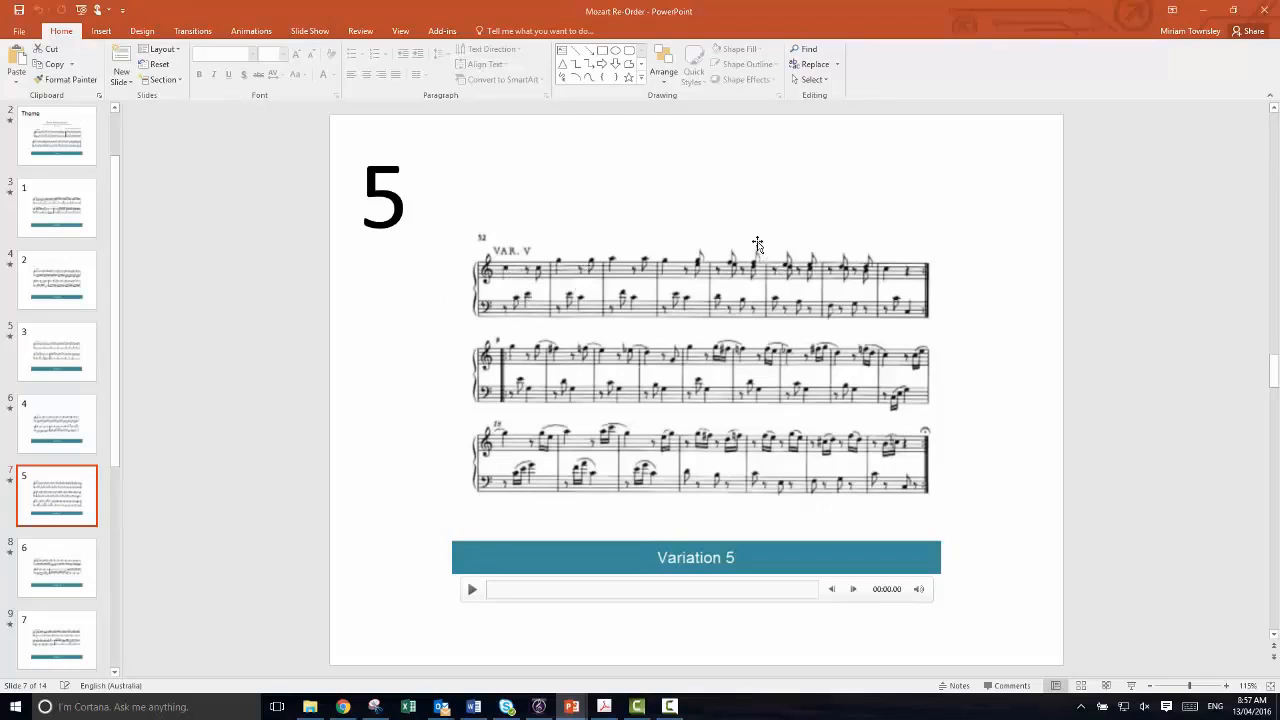
mouse_move(718, 300)
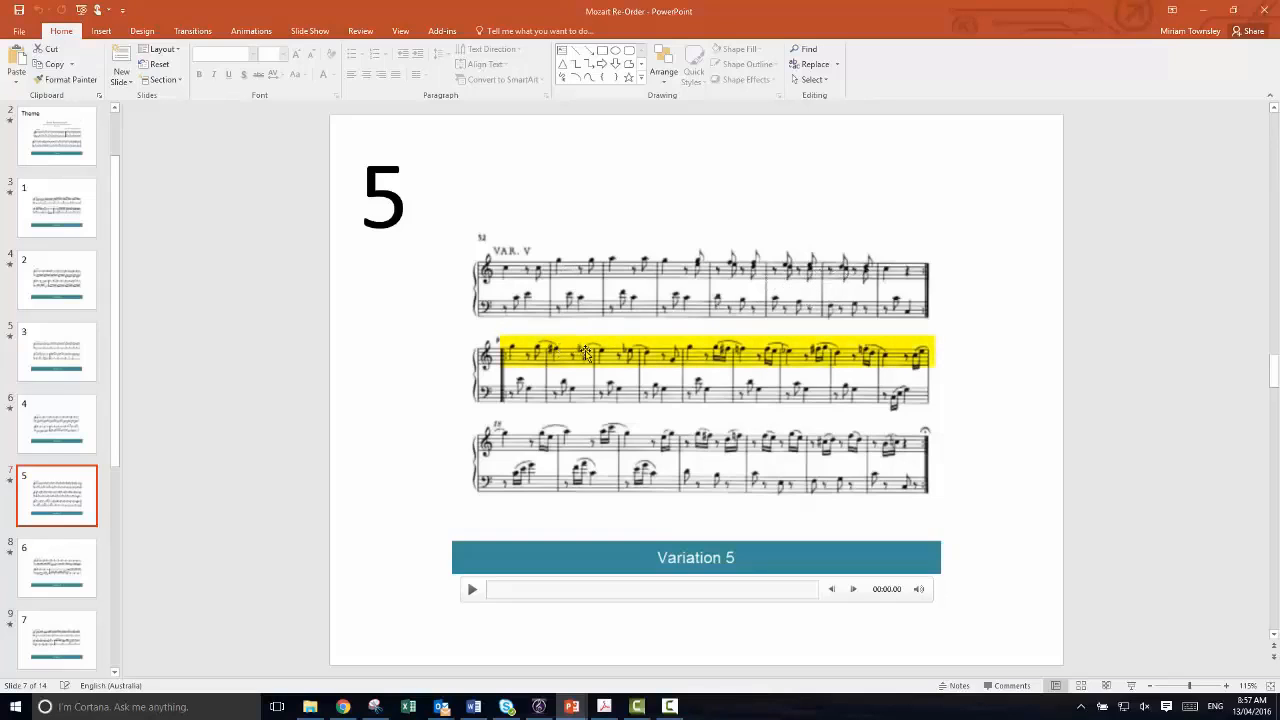
mouse_move(742, 354)
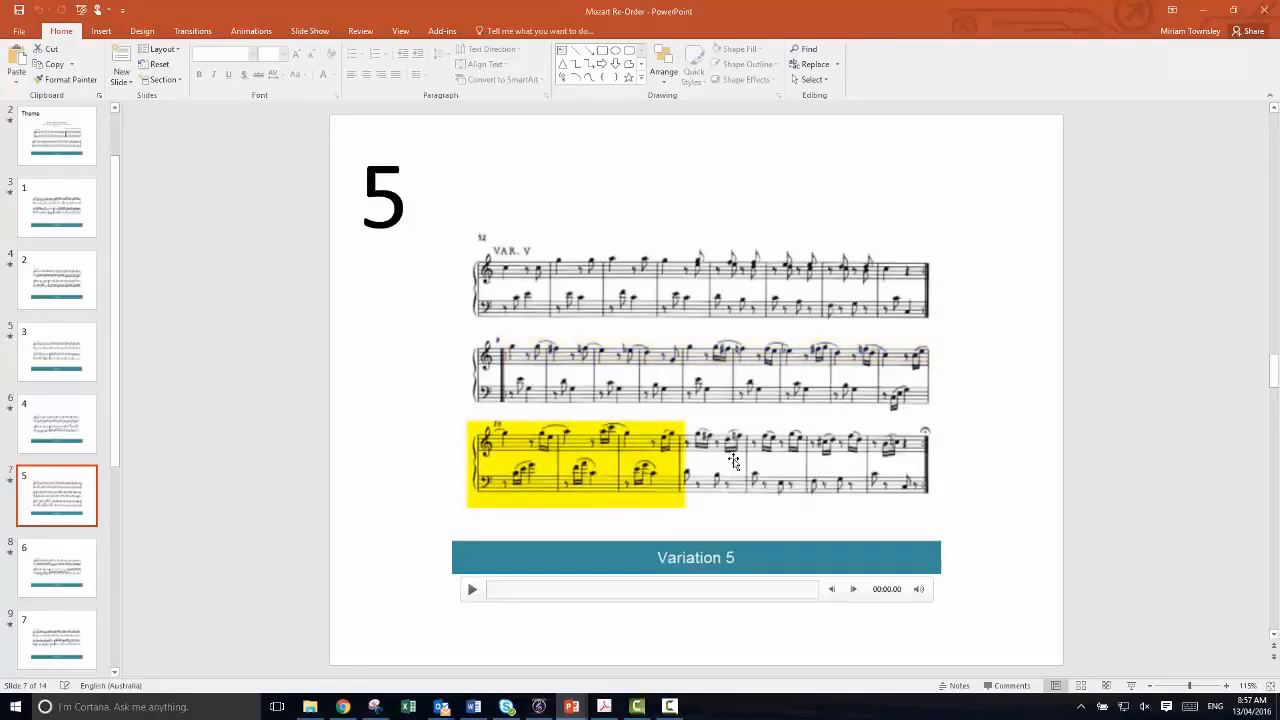
mouse_move(630, 418)
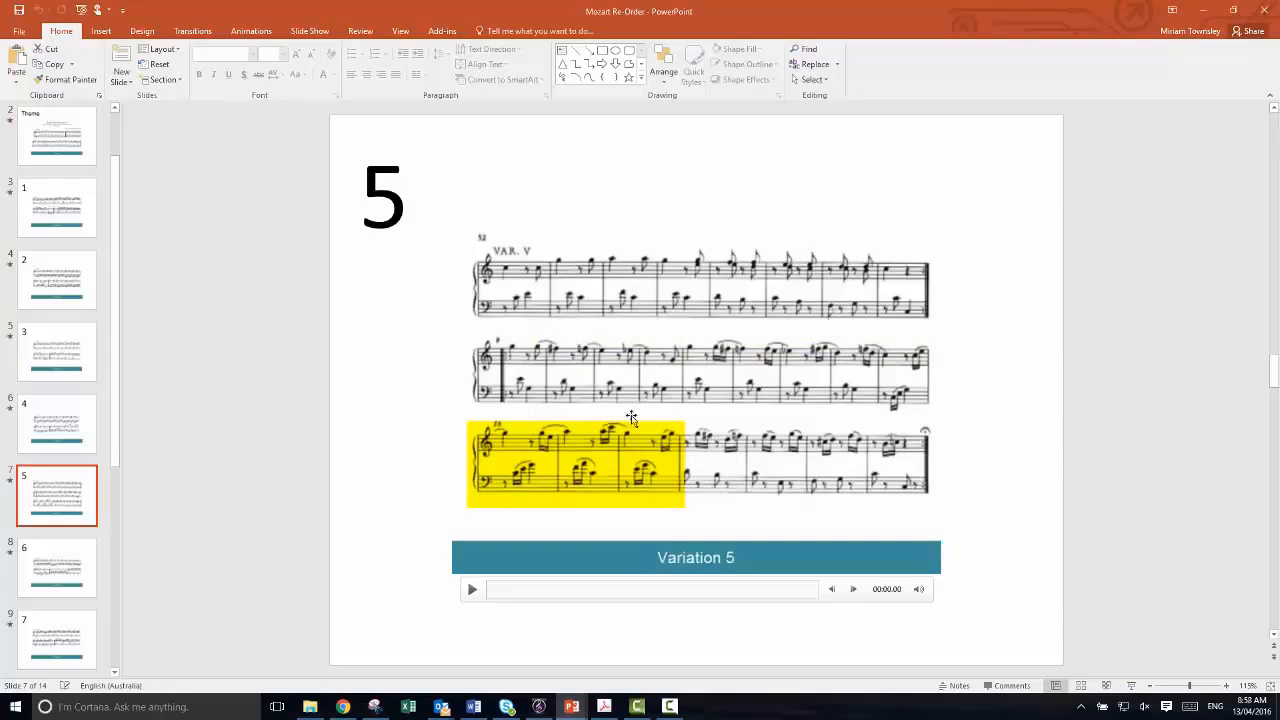
left_click(56, 568)
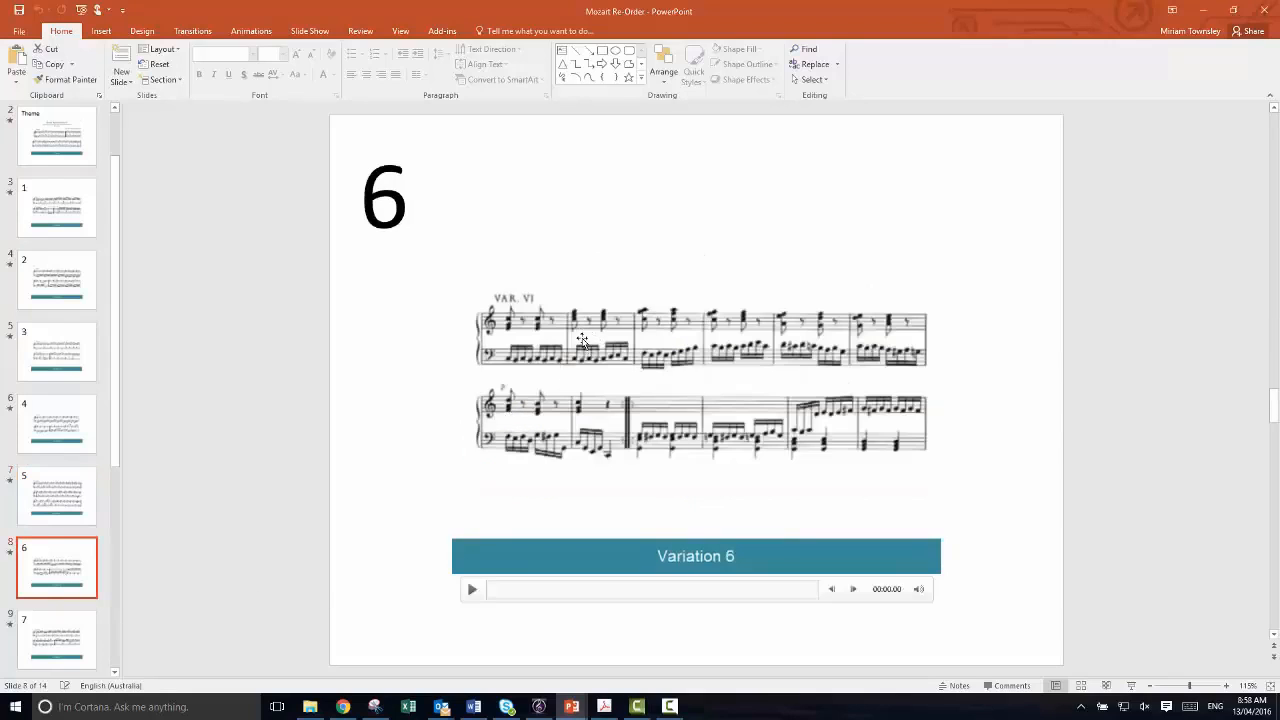
mouse_move(510, 372)
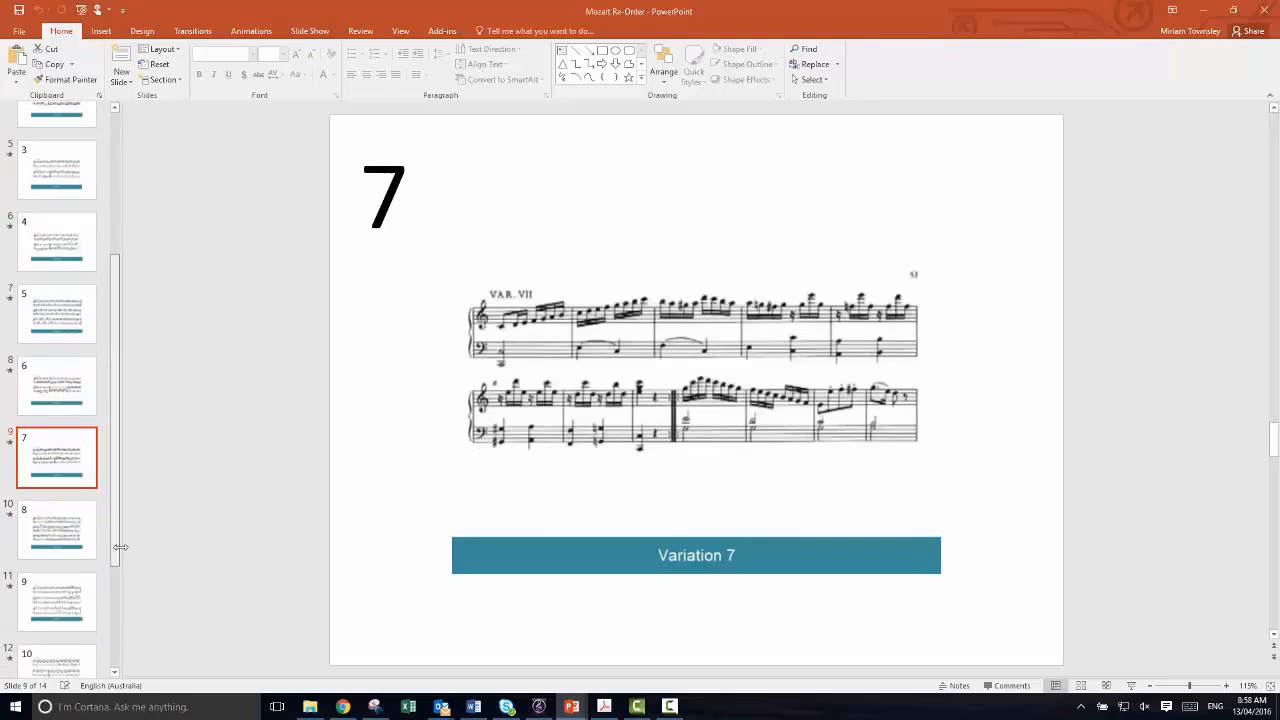
Step: Show the Variation 8 slide, then move on to Variation 9
left_click(56, 528)
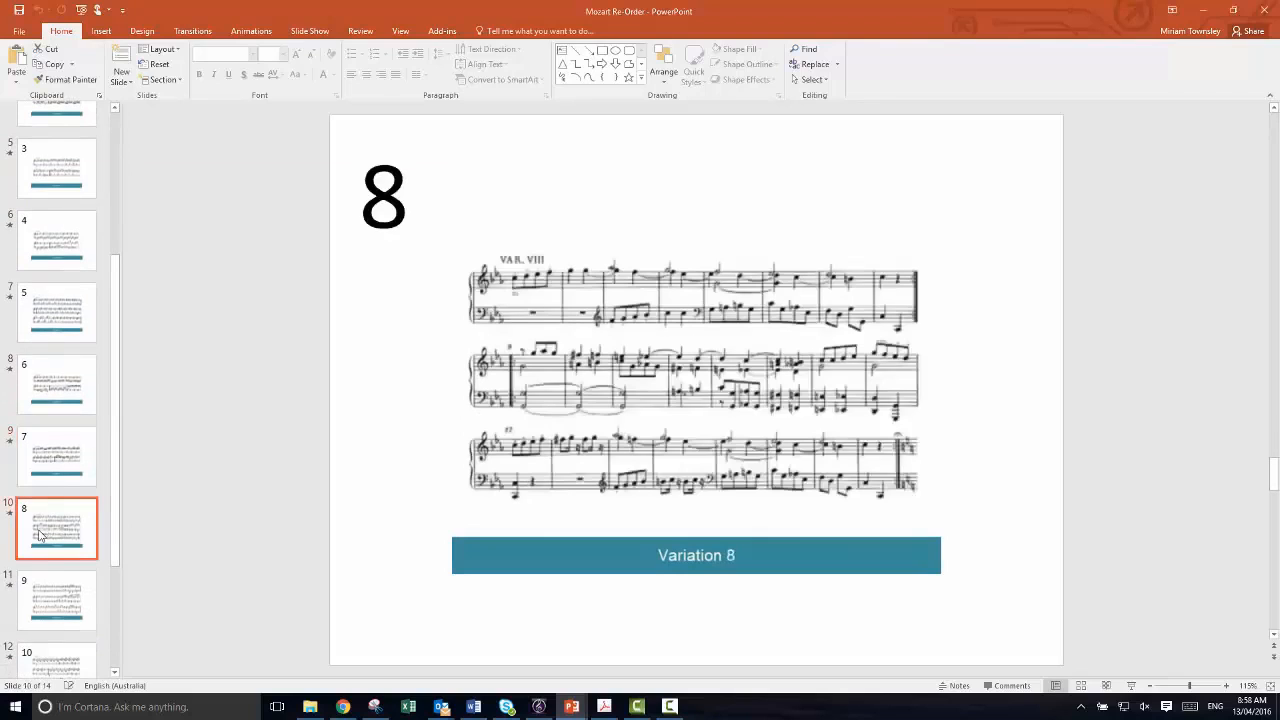
mouse_move(116, 530)
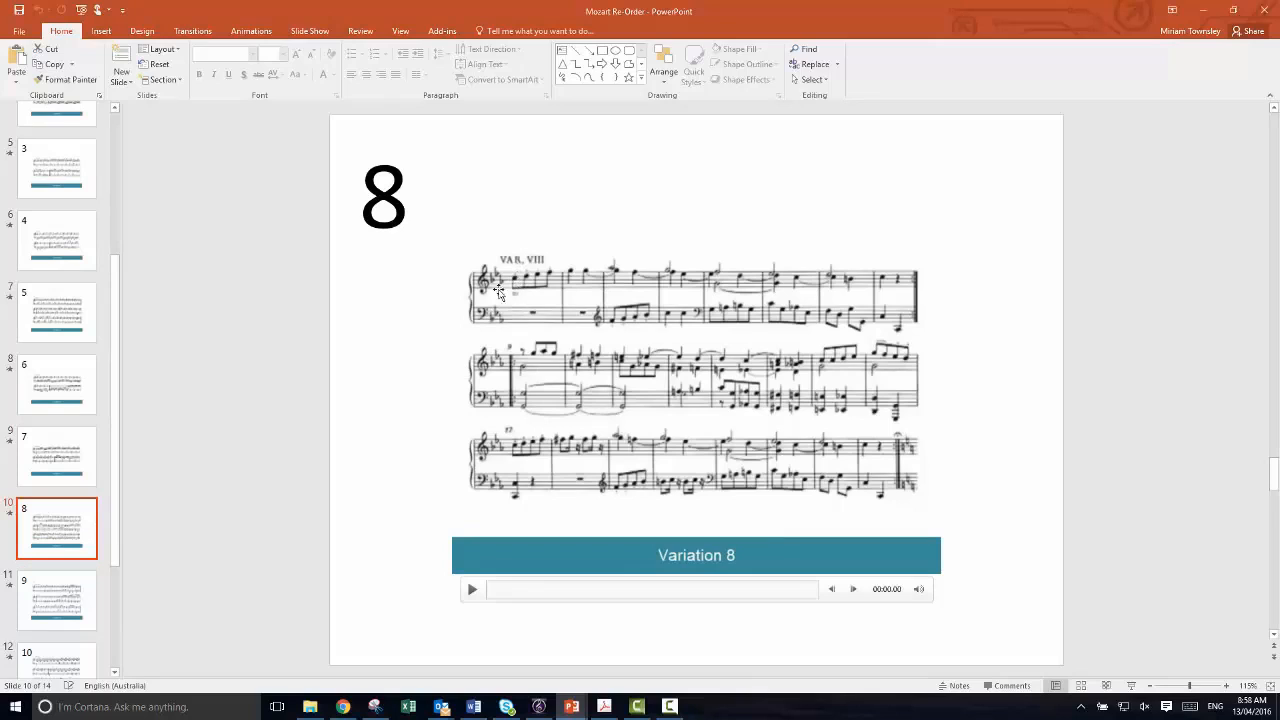
mouse_move(512, 296)
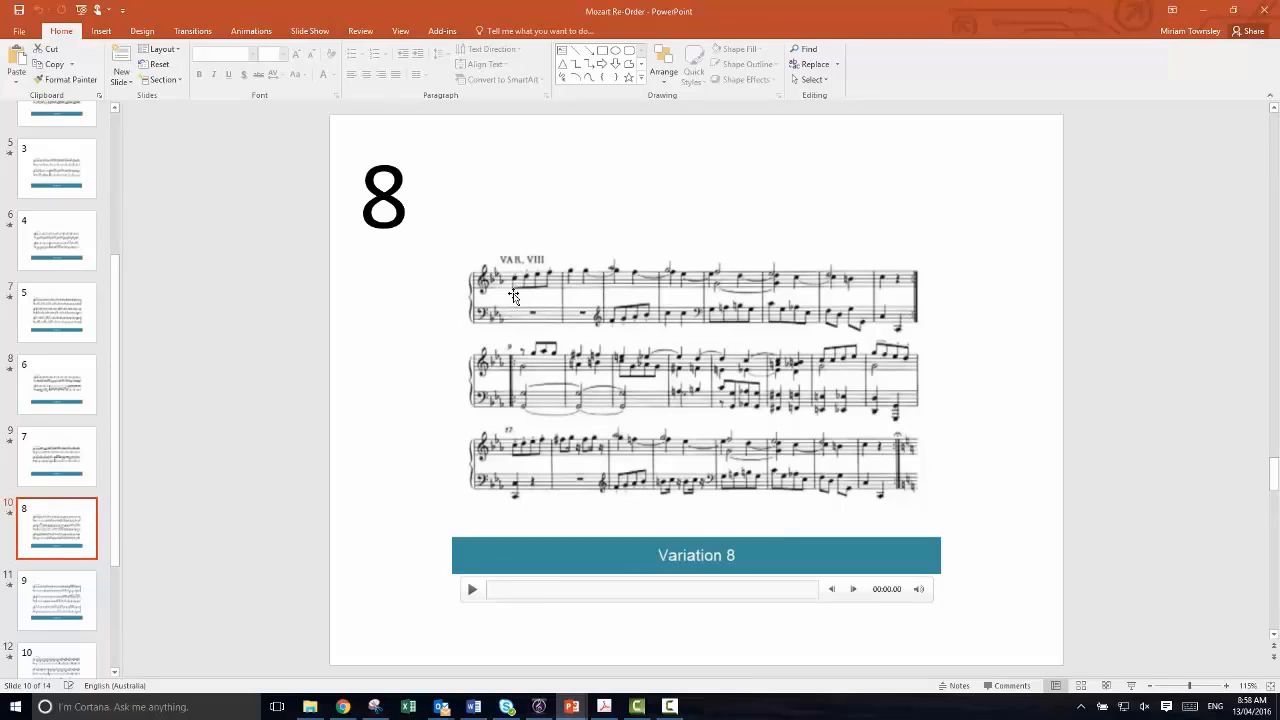
mouse_move(600, 280)
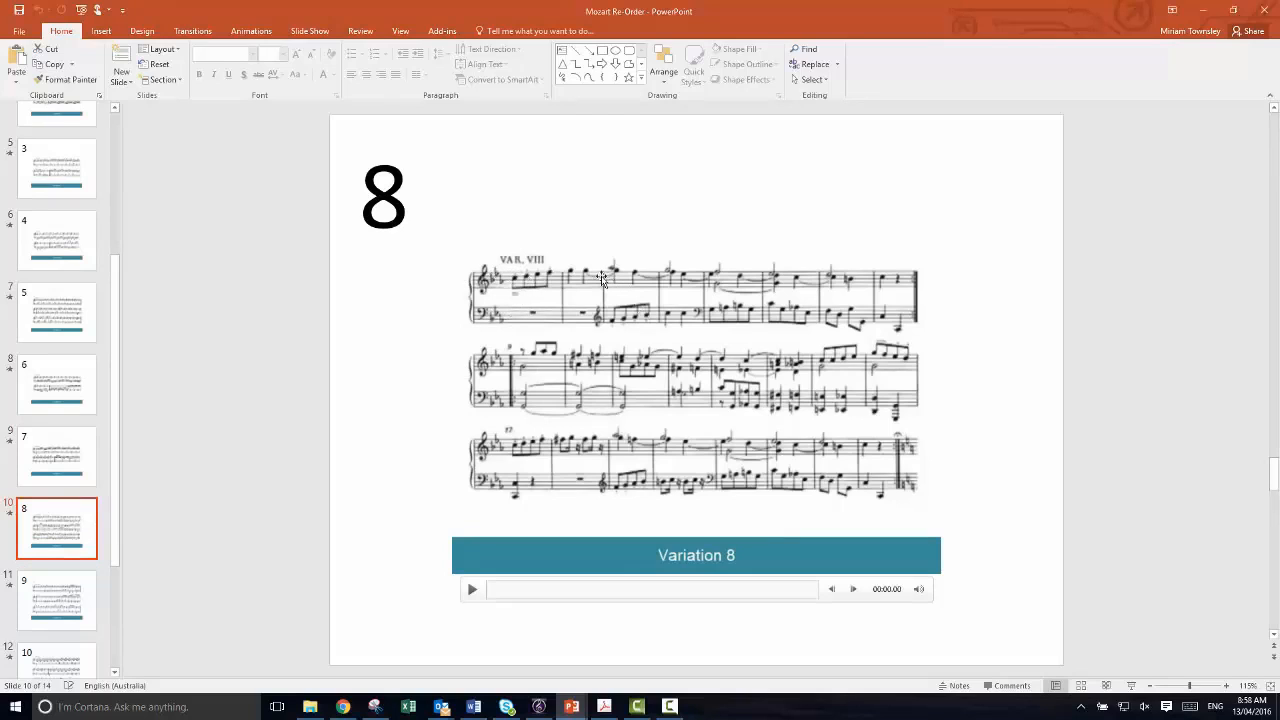
mouse_move(582, 356)
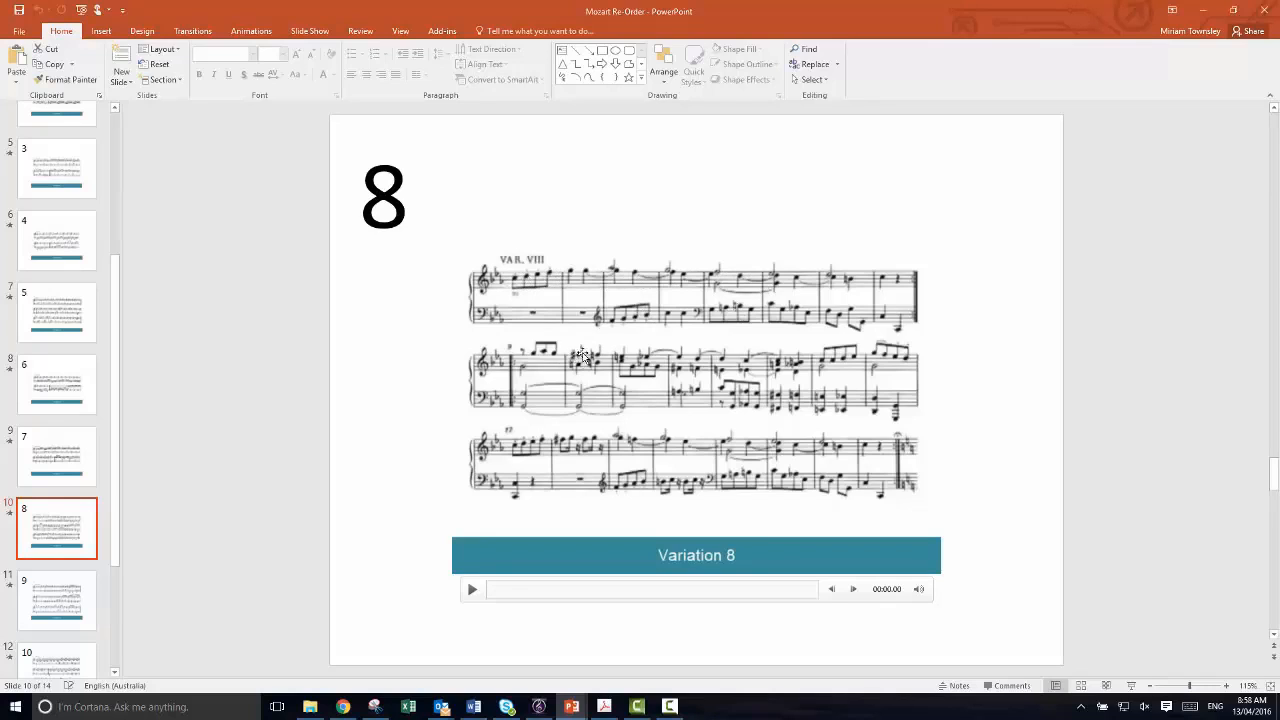
mouse_move(752, 356)
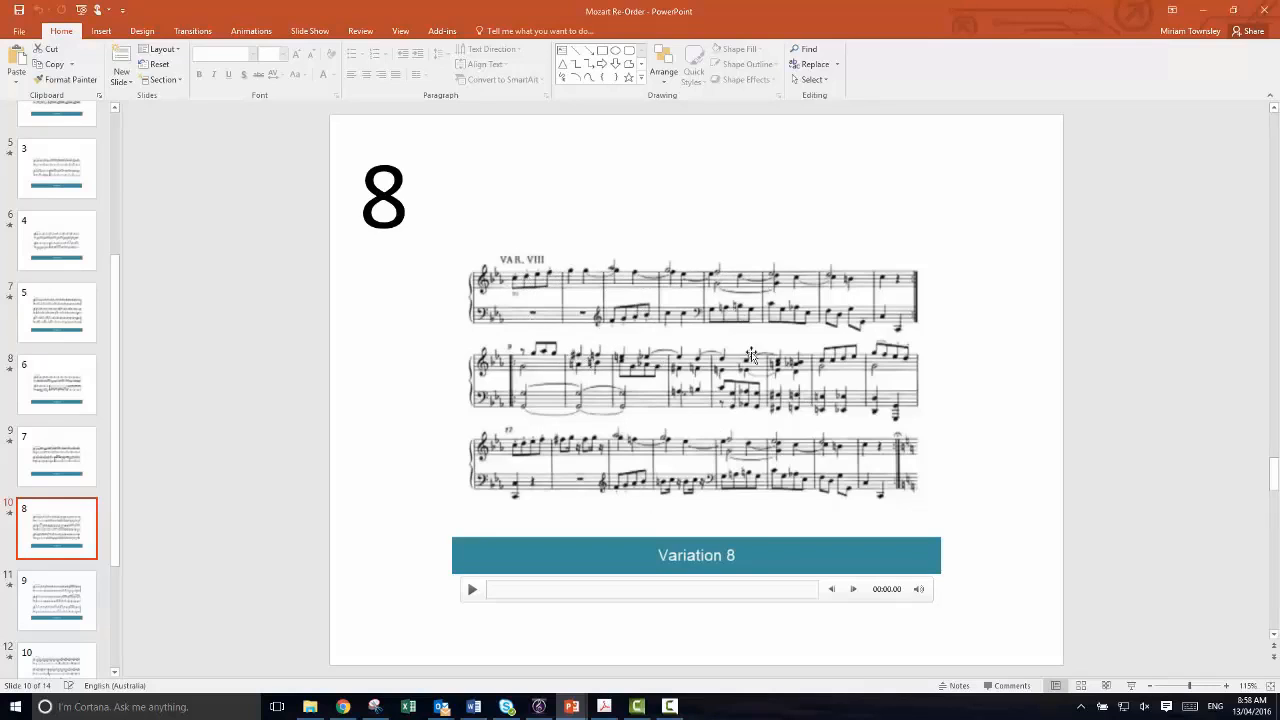
mouse_move(700, 380)
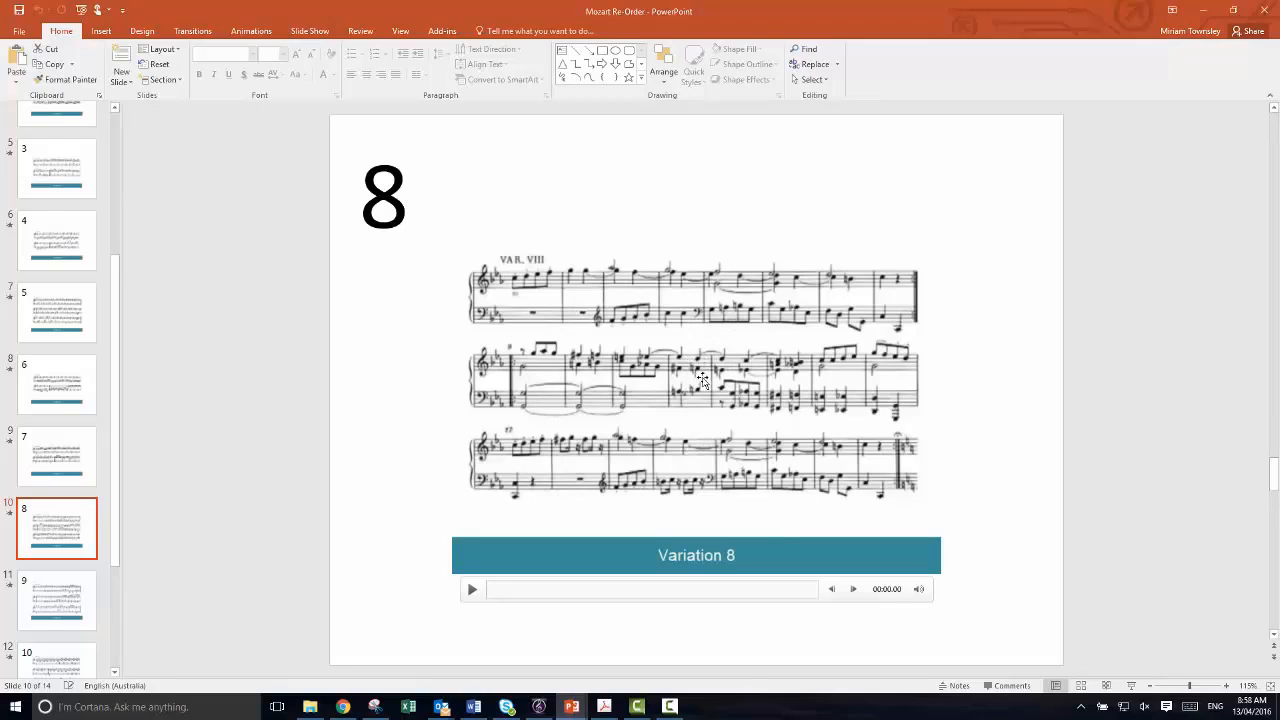
left_click(56, 600)
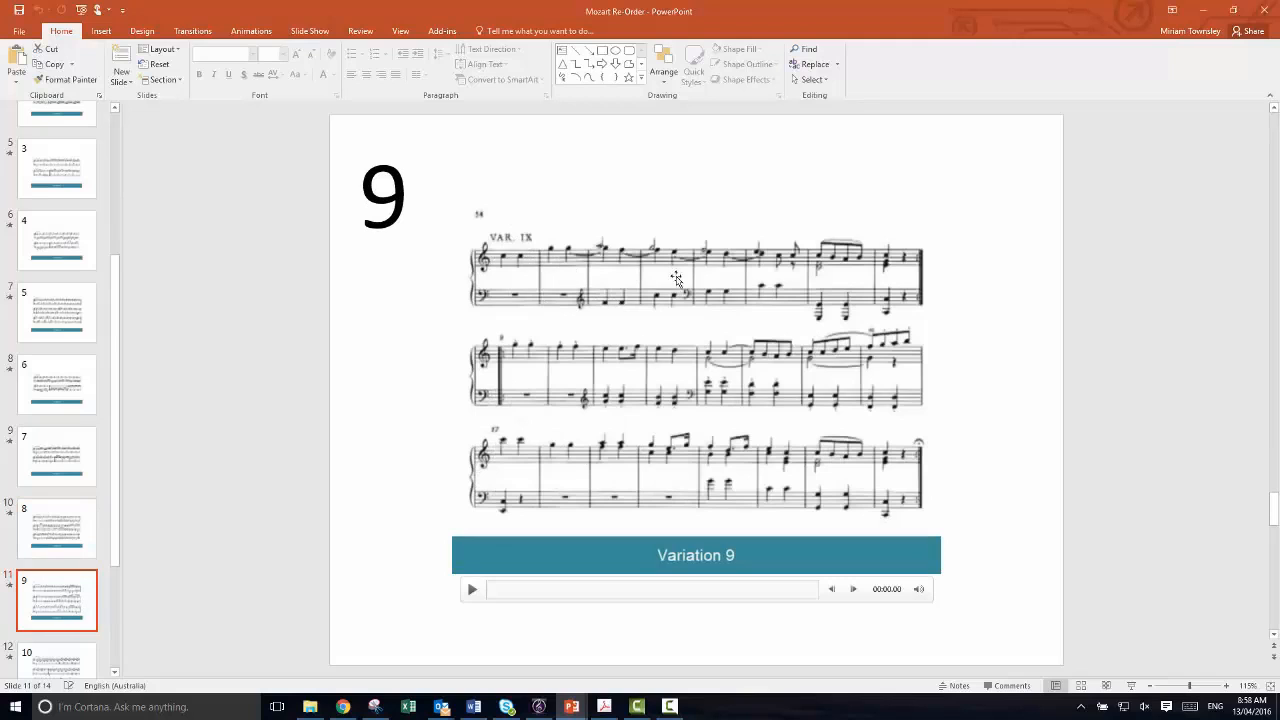
Step: Step through Variations 10 and 11 to the final Variation 12 (& coda) slide
left_click(56, 568)
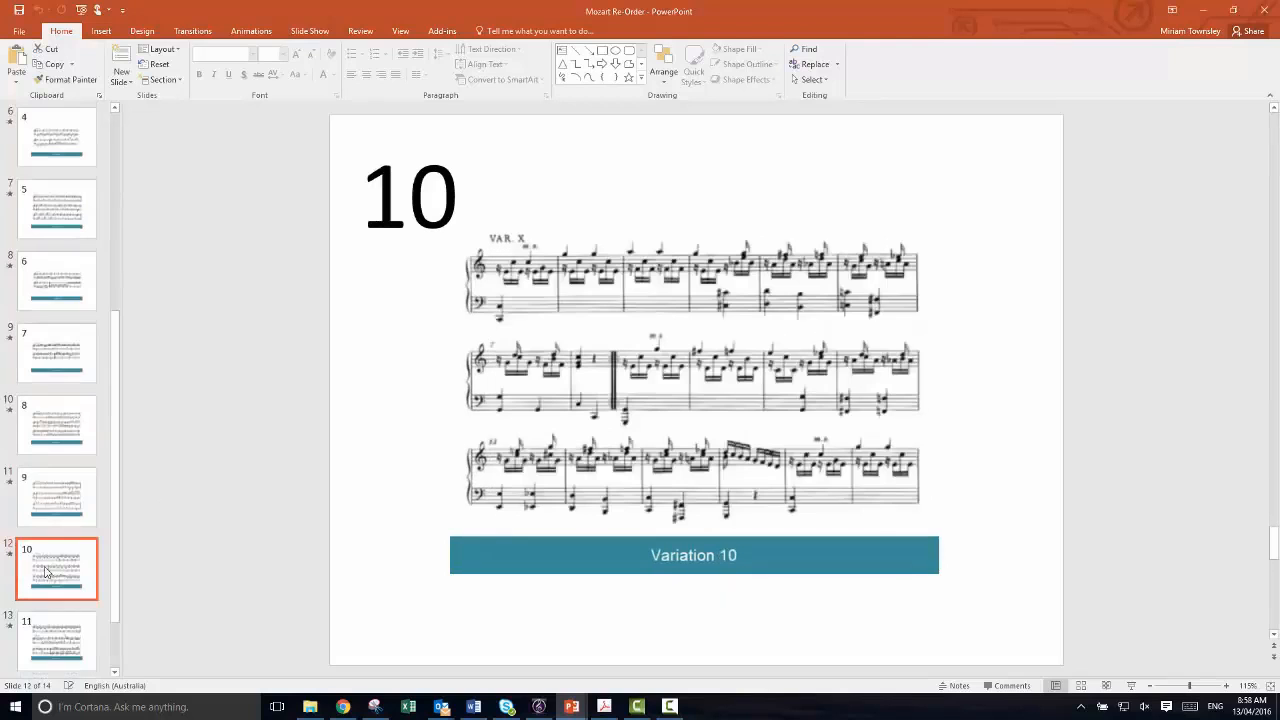
left_click(56, 640)
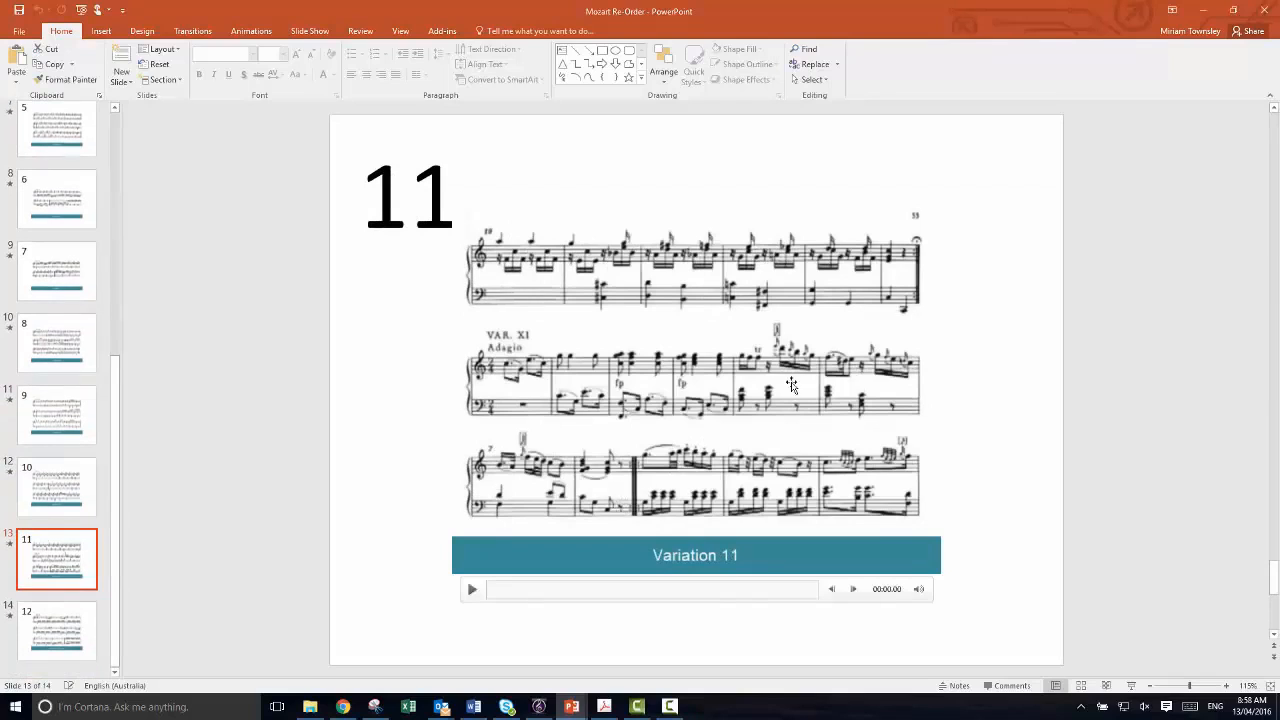
mouse_move(484, 350)
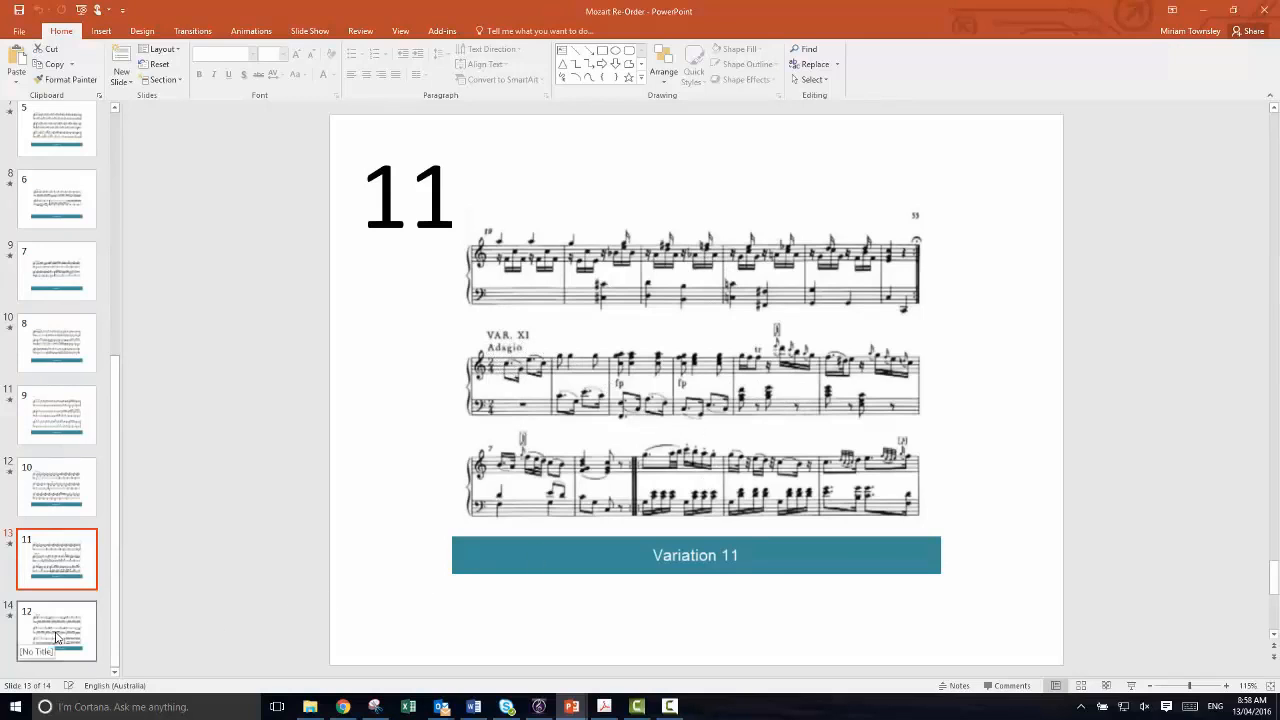
left_click(56, 630)
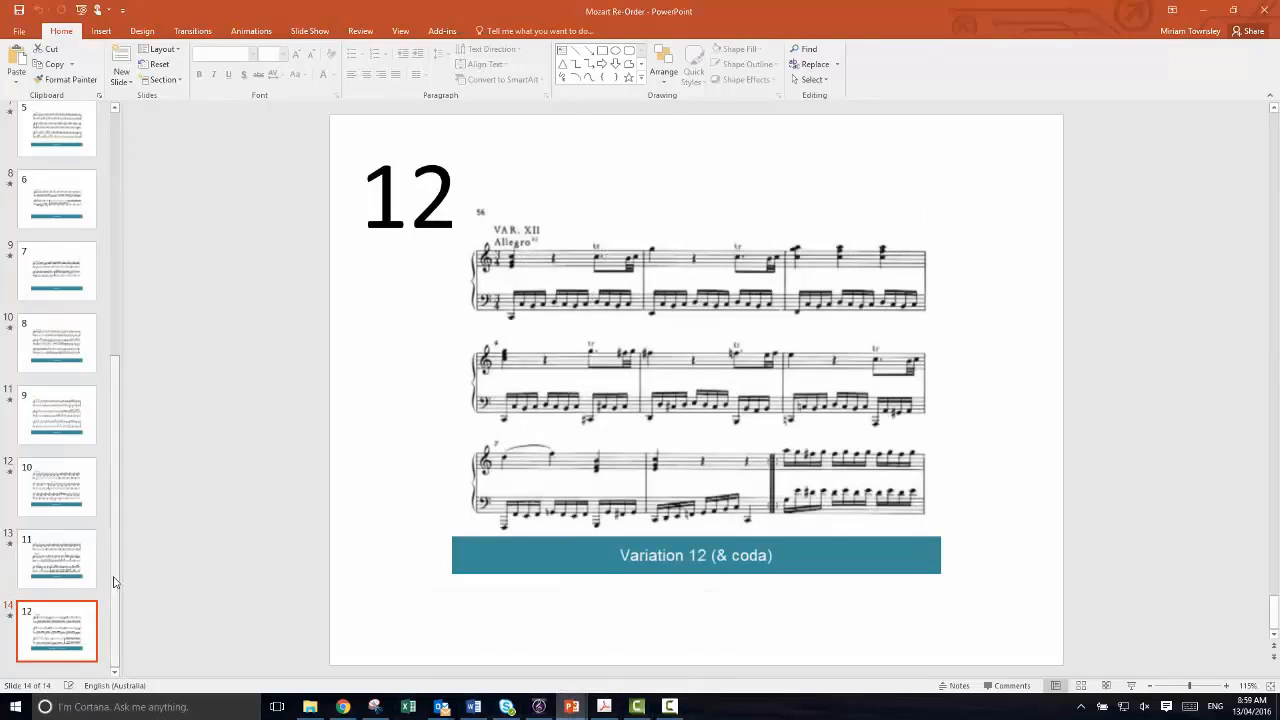
scroll("up", 3)
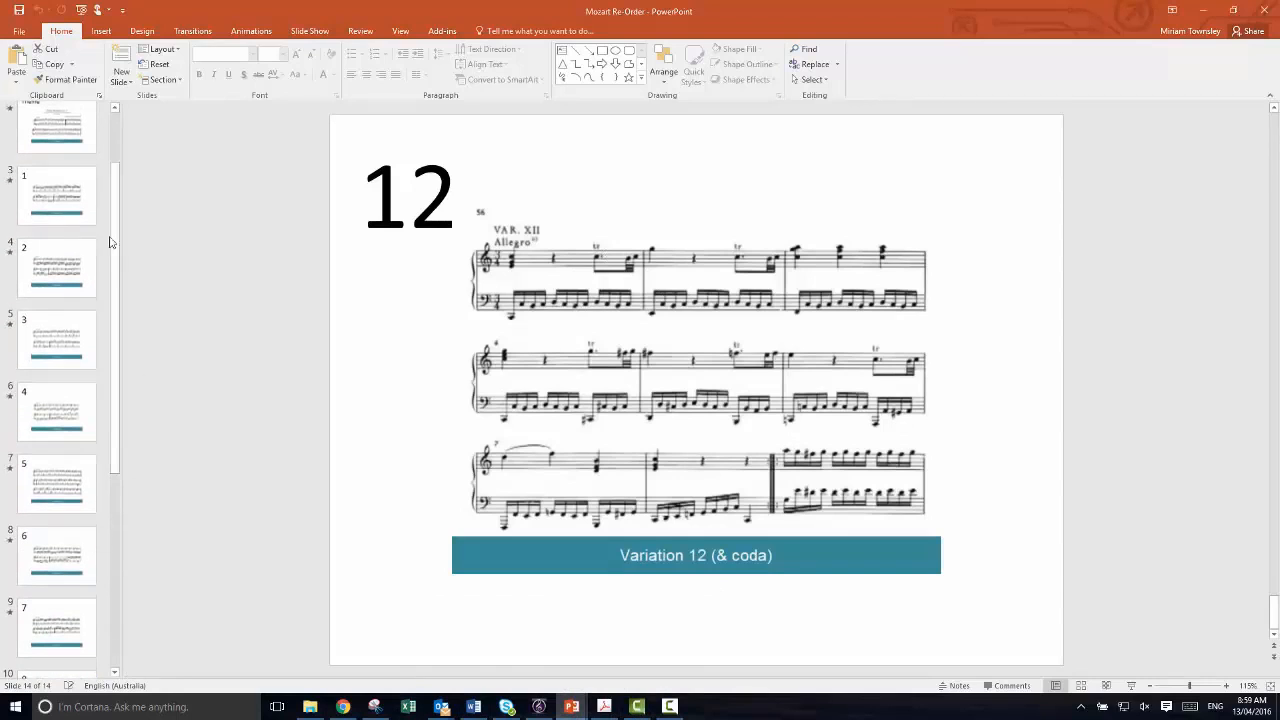
scroll("down", 3)
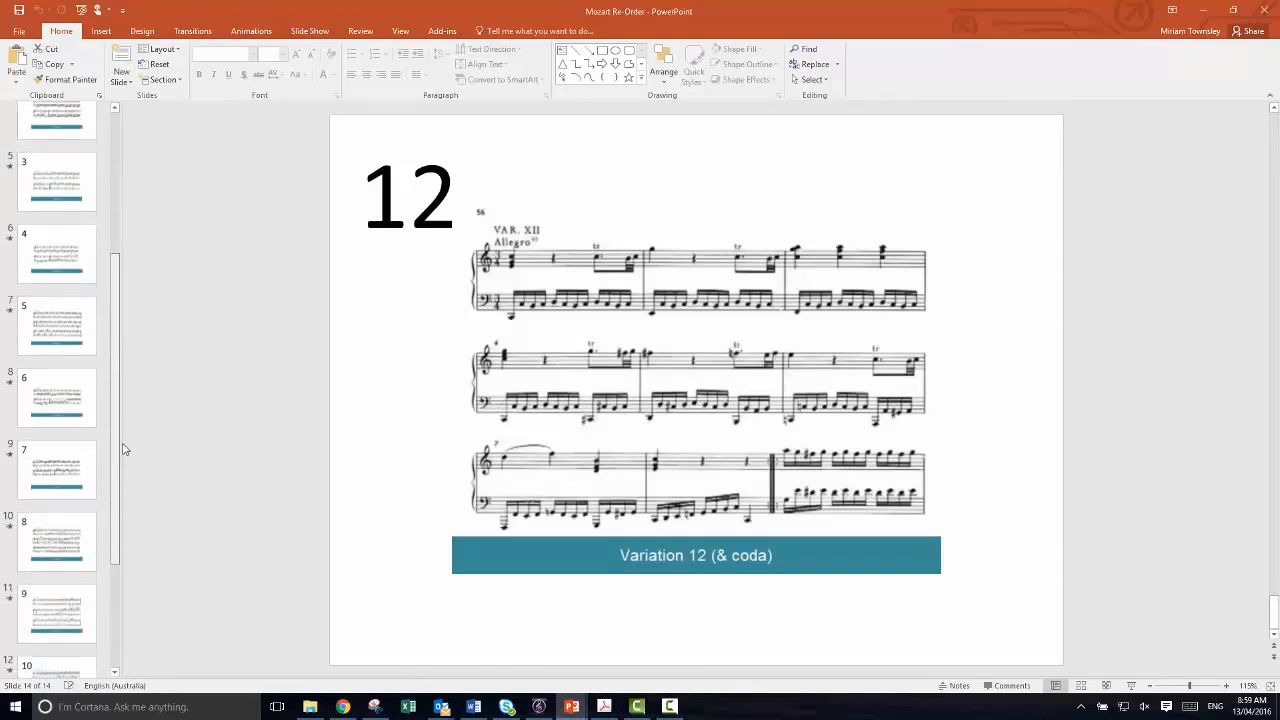
scroll("down", 3)
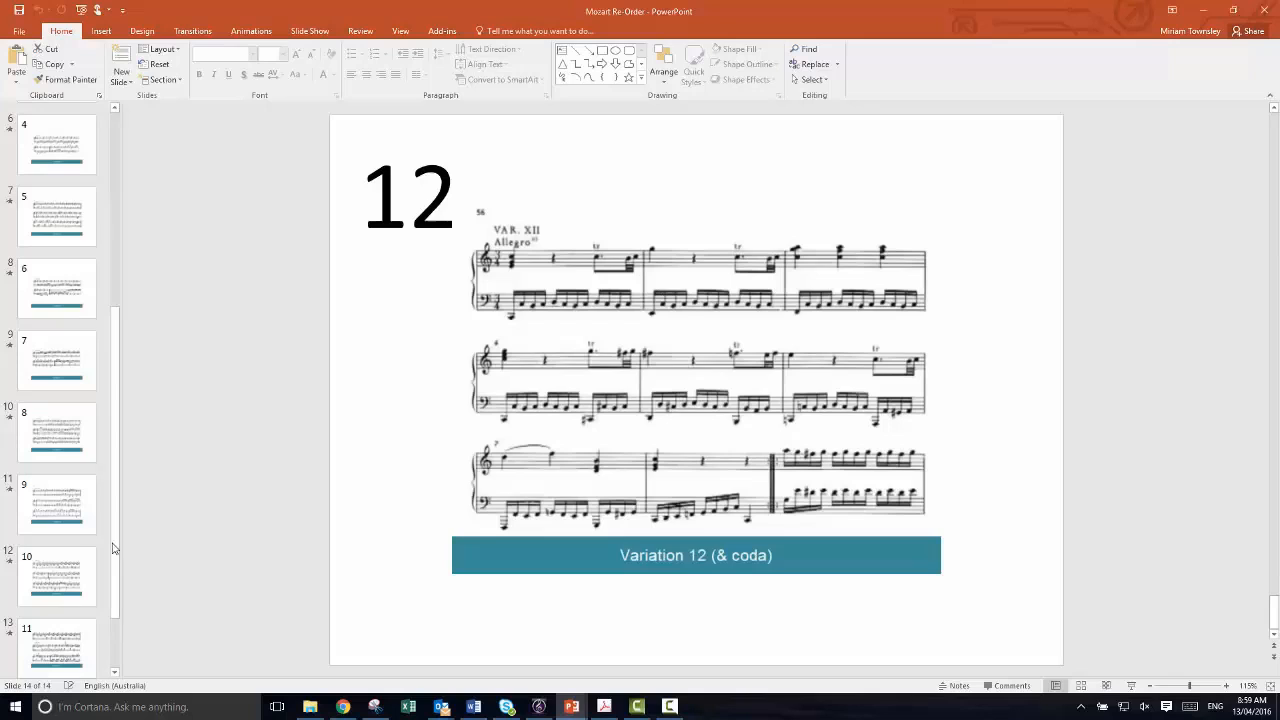
scroll("down", 3)
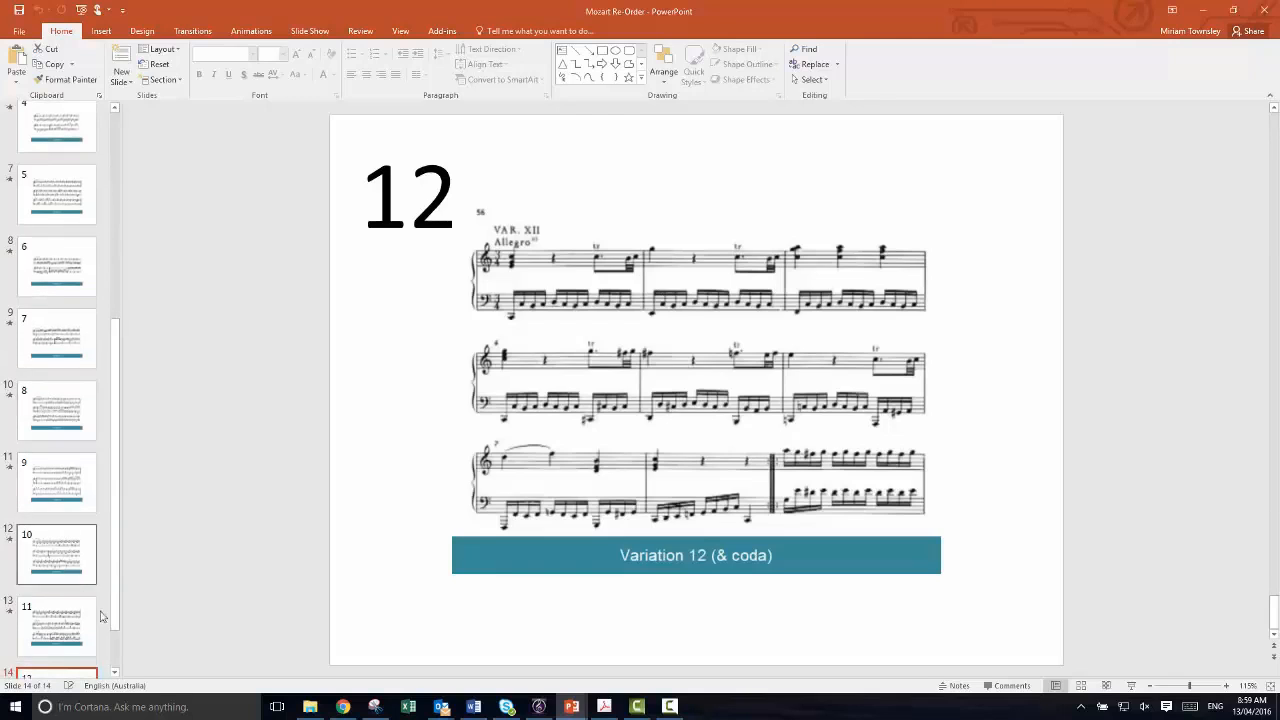
scroll("down", 3)
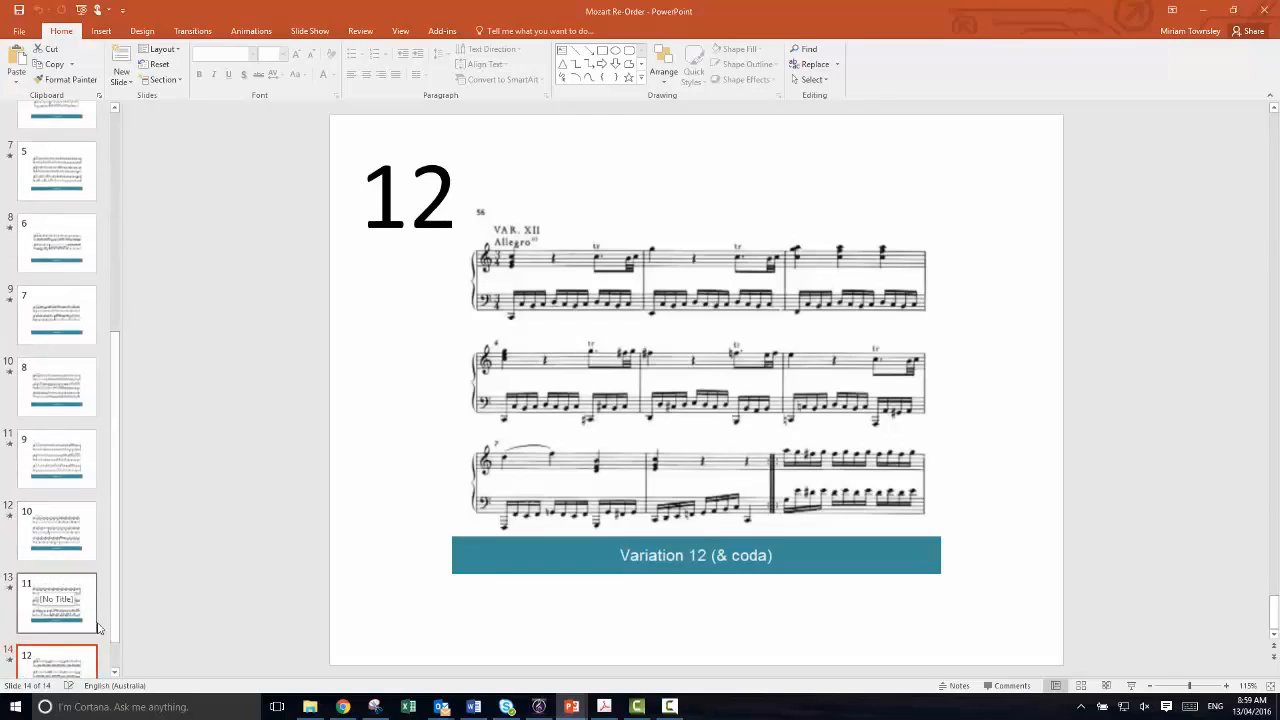
left_click(56, 560)
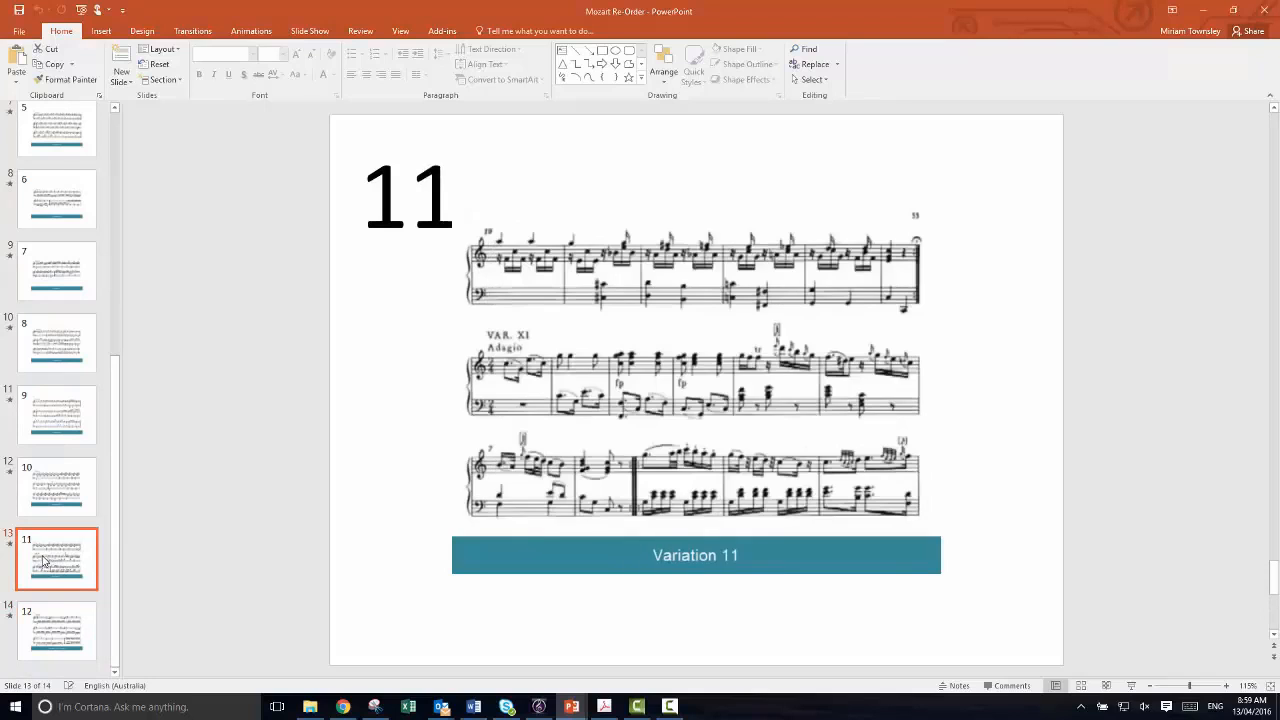
left_click(56, 414)
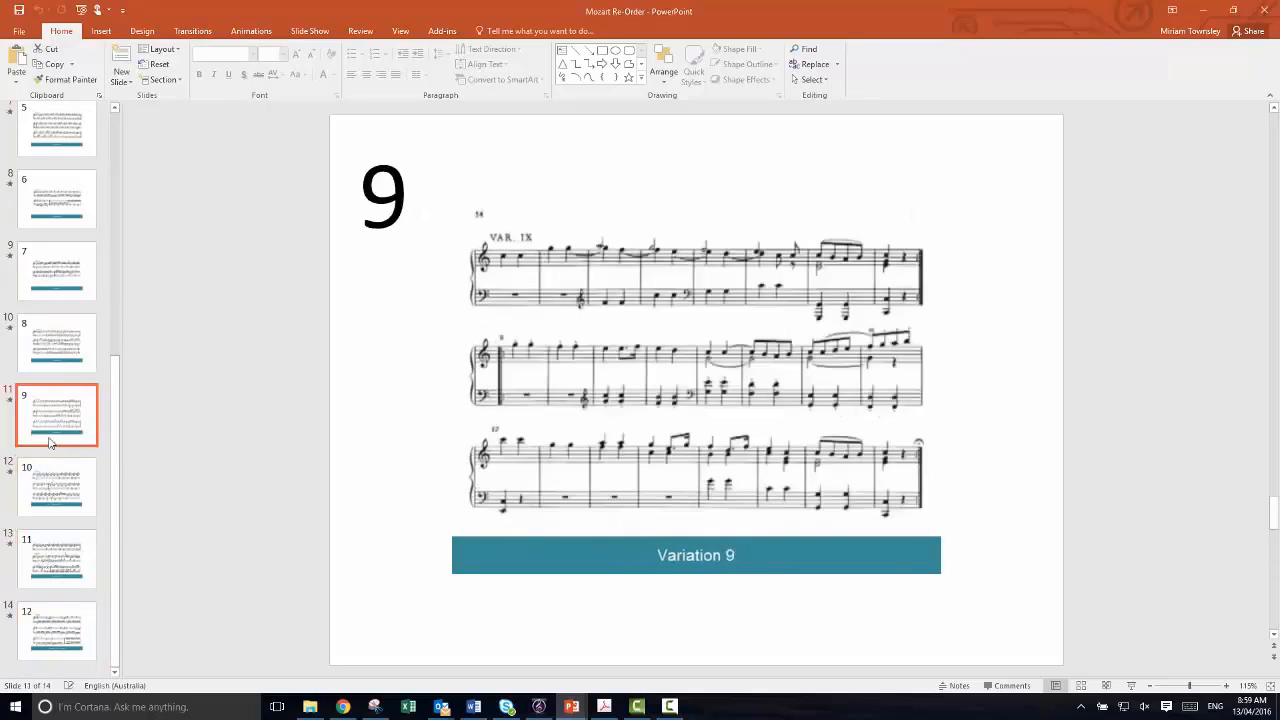
left_click(56, 558)
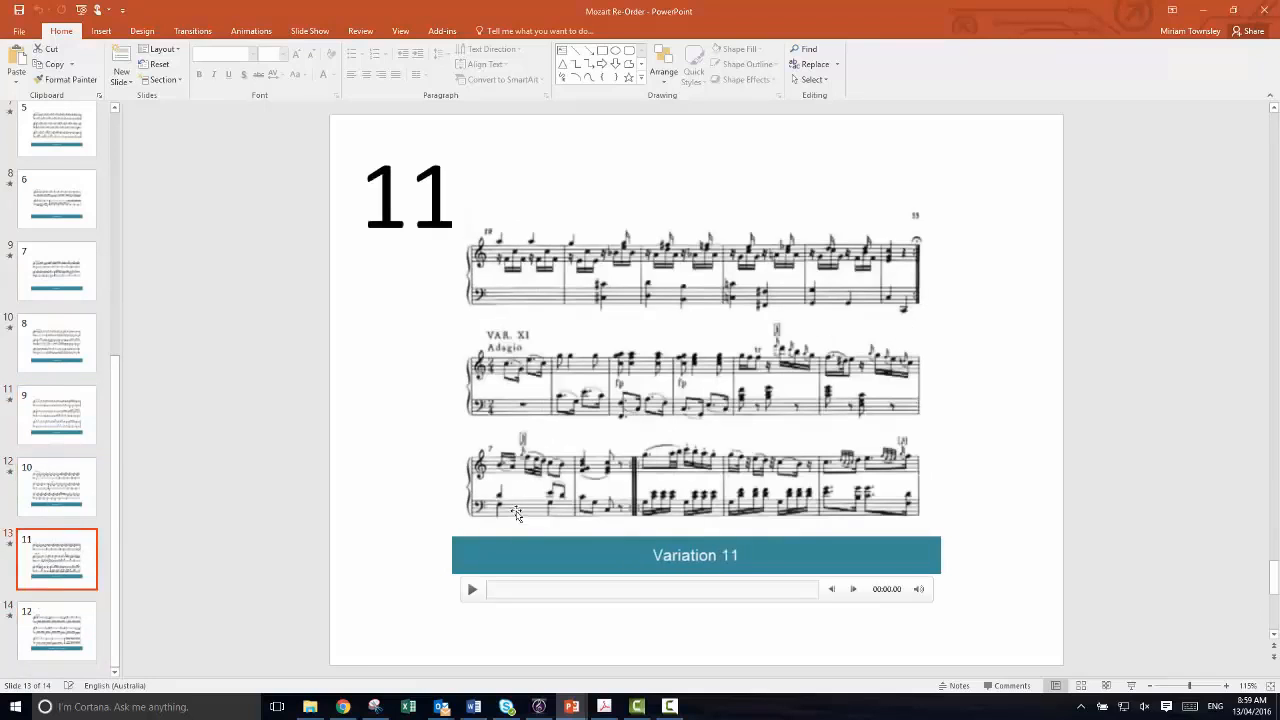
mouse_move(478, 344)
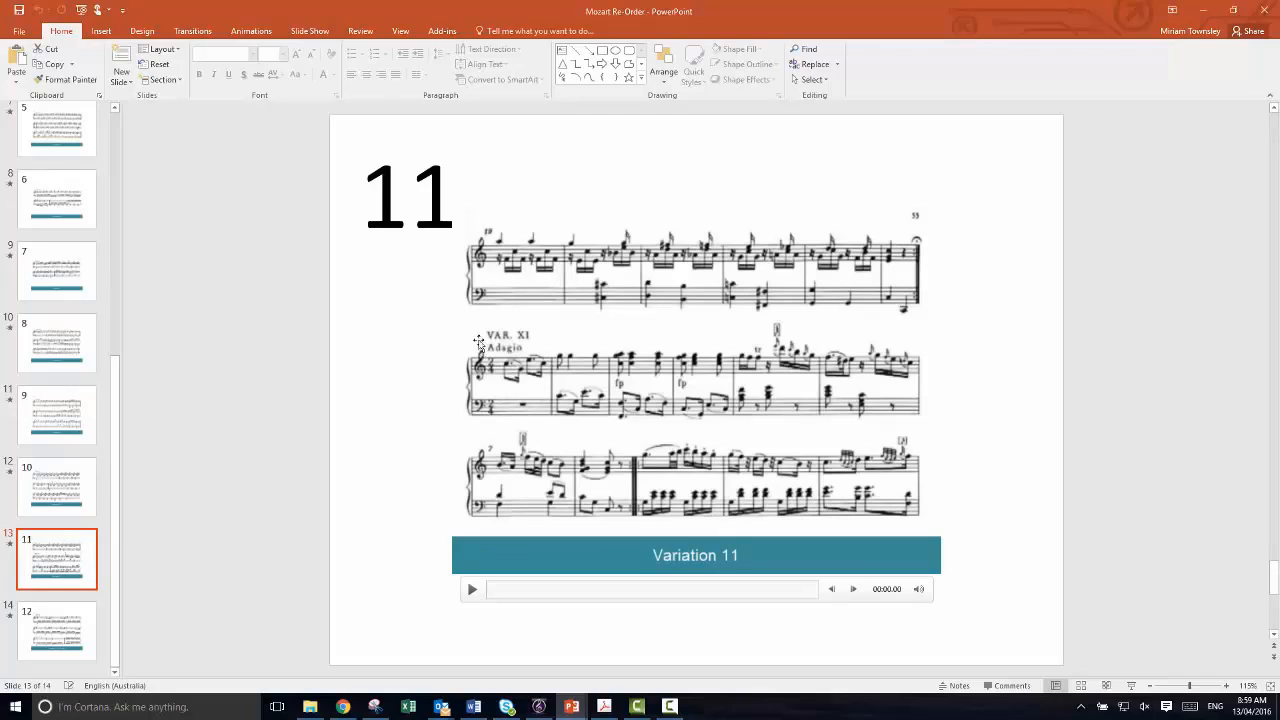
left_click(56, 632)
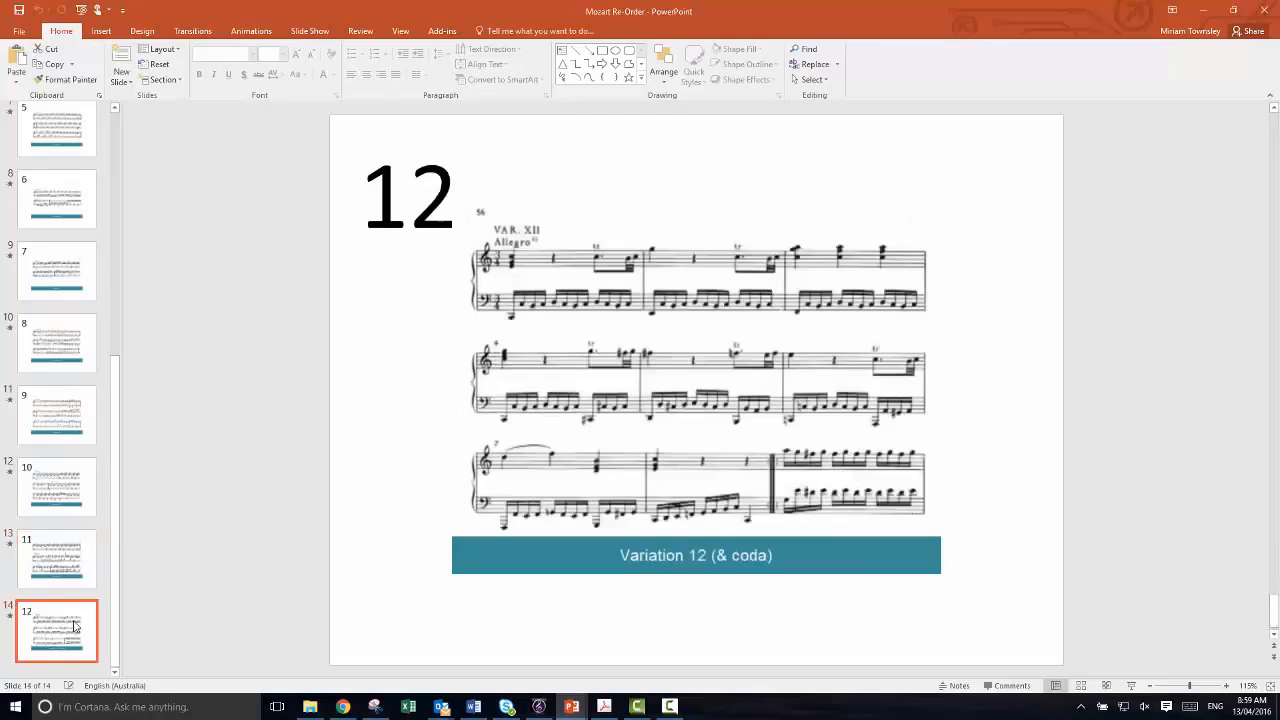